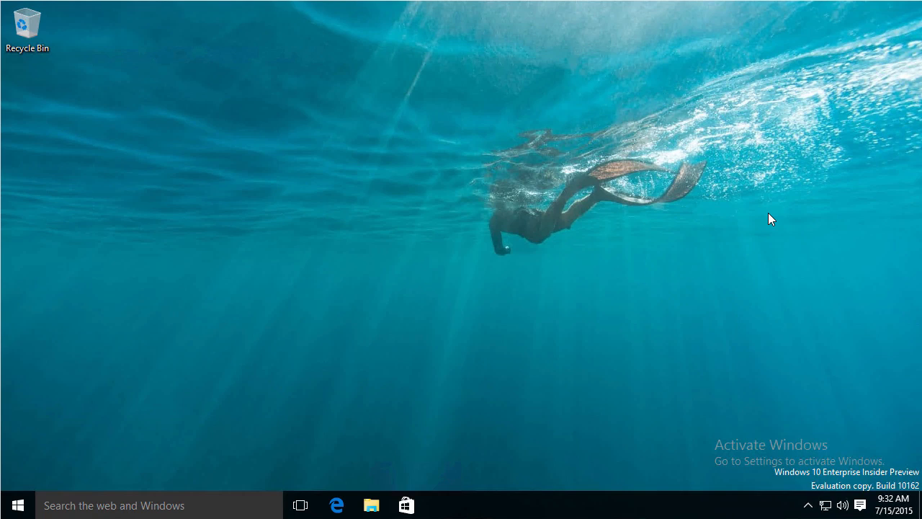
{"action": "mouse_move", "coordinate": [637, 294]}
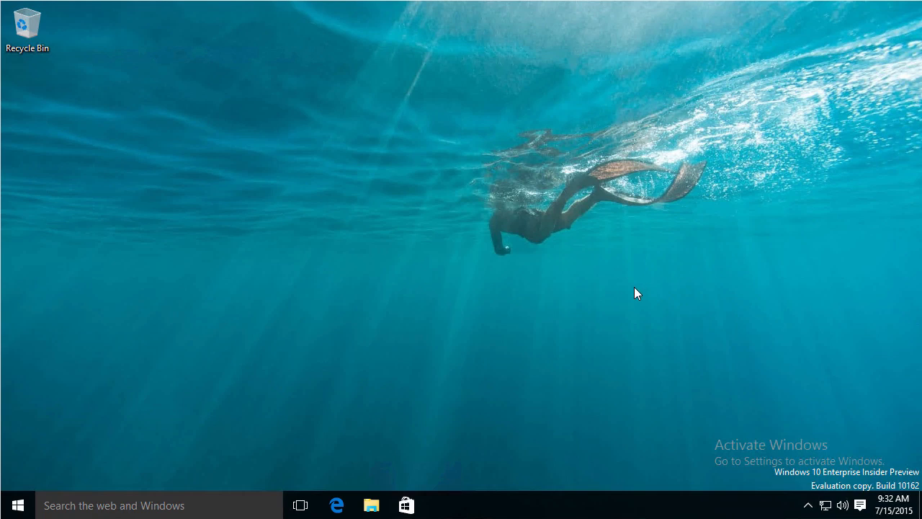
{"action": "mouse_move", "coordinate": [490, 279]}
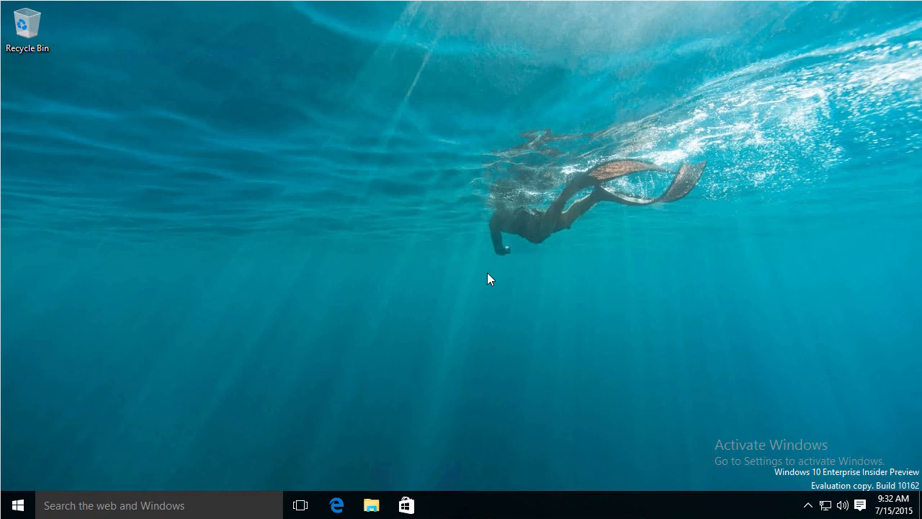
{"action": "mouse_move", "coordinate": [413, 361]}
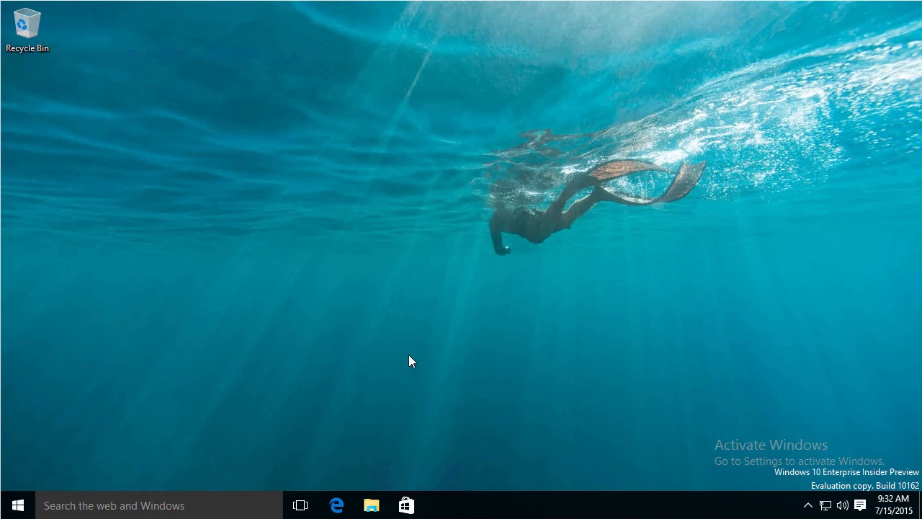
{"action": "mouse_move", "coordinate": [14, 497]}
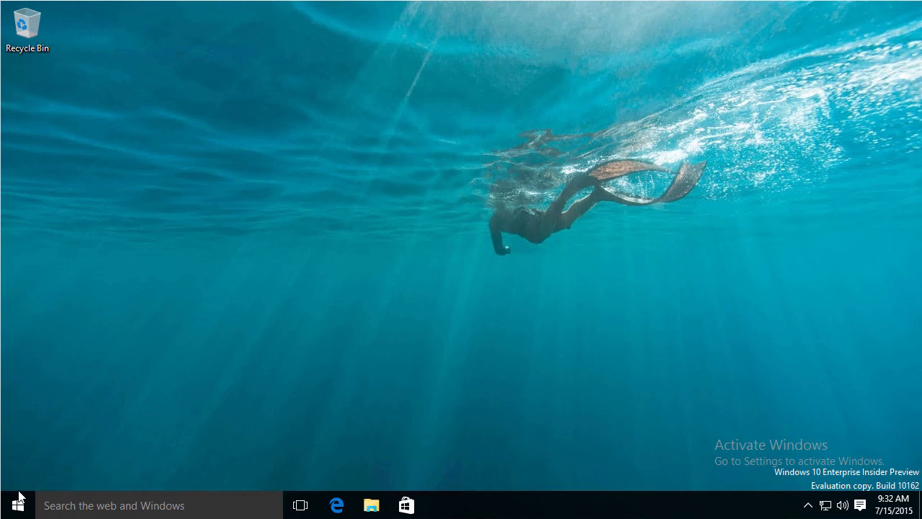
- Search the Start menu for 'oned' so the OneDrive desktop app tops the results
{"action": "left_click", "coordinate": [10, 505]}
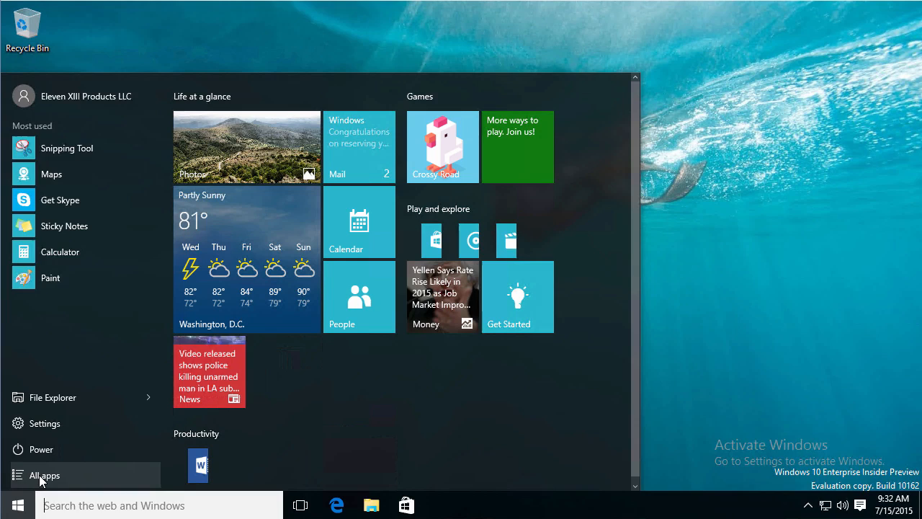
{"action": "left_click", "coordinate": [43, 476]}
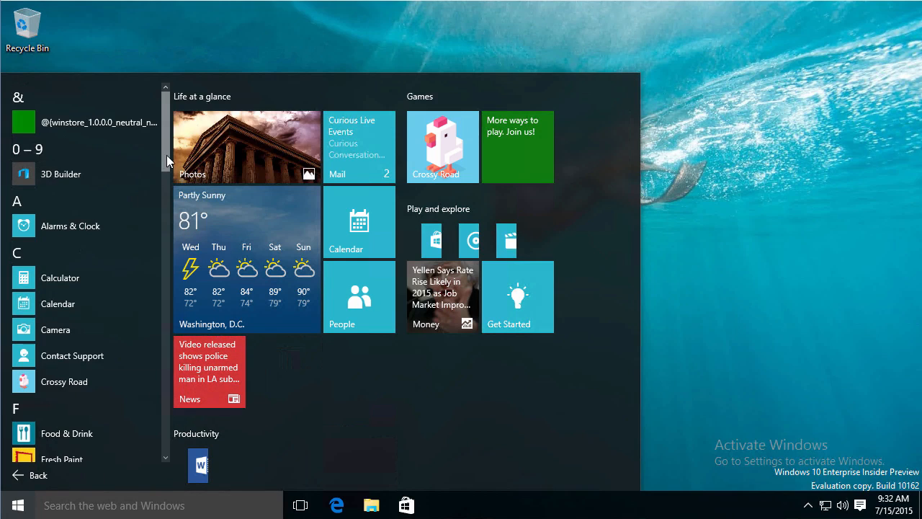
{"action": "scroll", "scroll_direction": "down", "scroll_amount": 3}
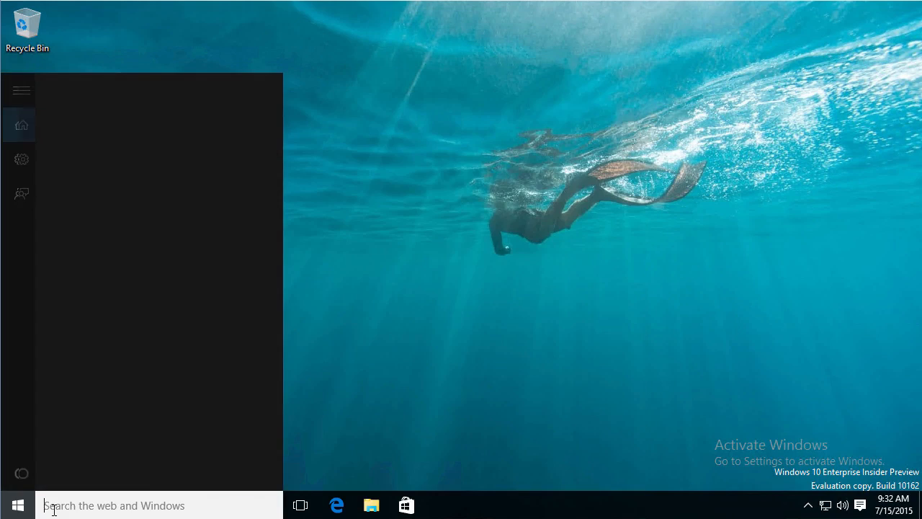
{"action": "type", "text": "oned"}
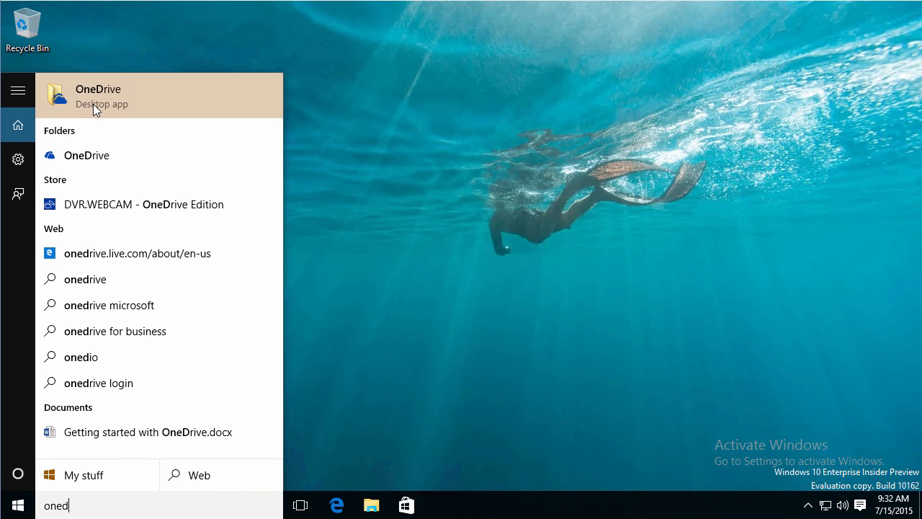
- Launch the OneDrive desktop app and browse into Pictures > Camera Roll holding the Capture image
{"action": "left_click", "coordinate": [98, 96]}
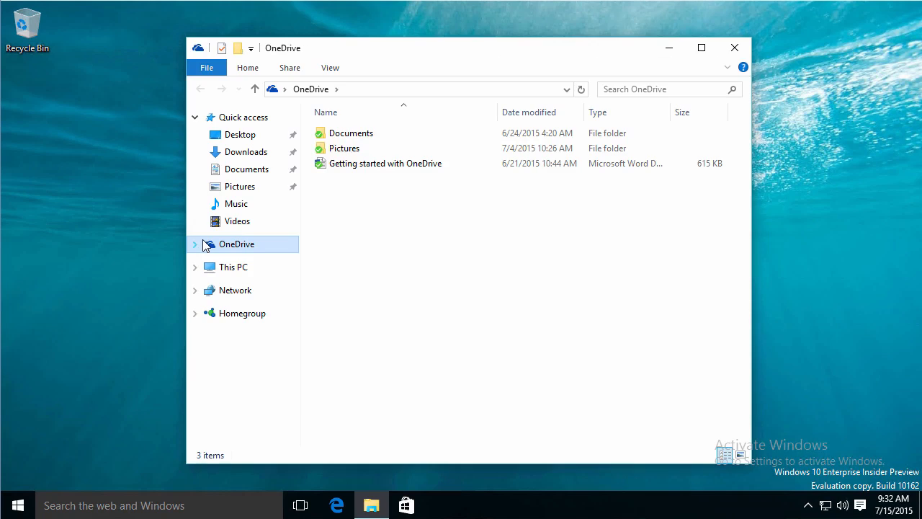
{"action": "mouse_move", "coordinate": [257, 230]}
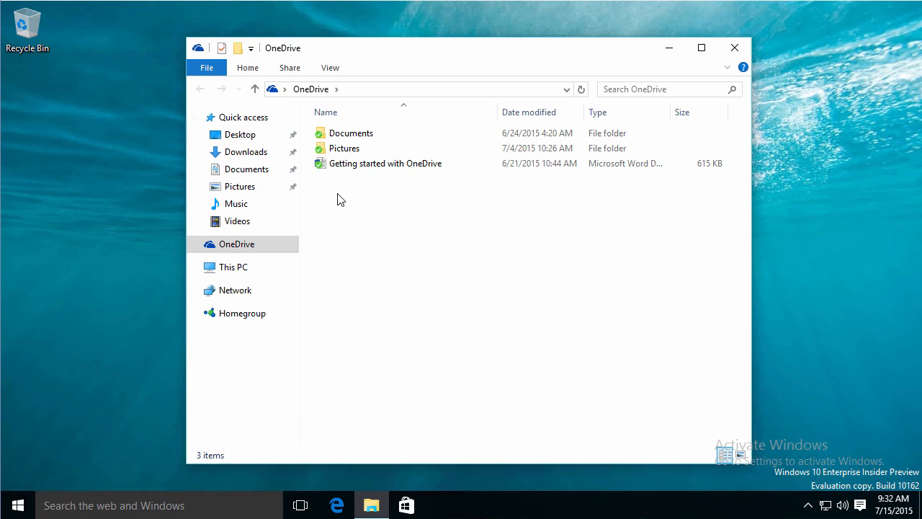
{"action": "left_click", "coordinate": [237, 244]}
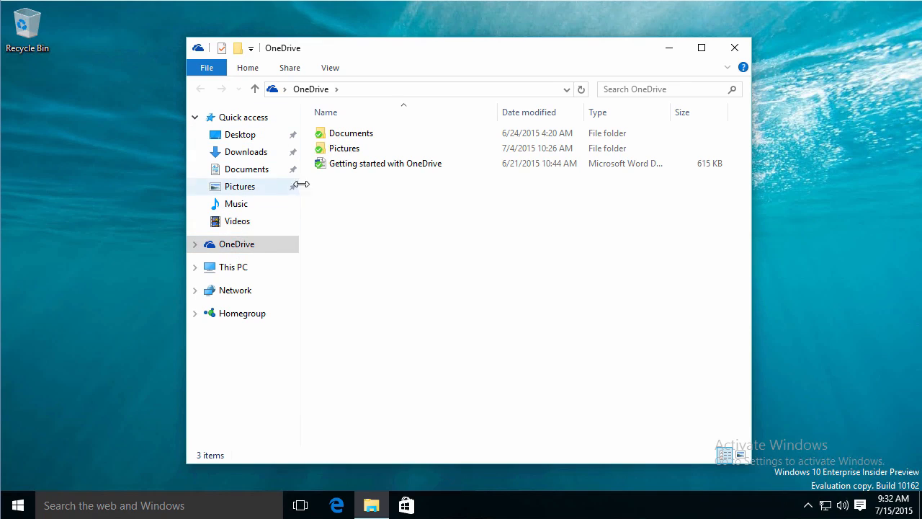
{"action": "left_click", "coordinate": [352, 133]}
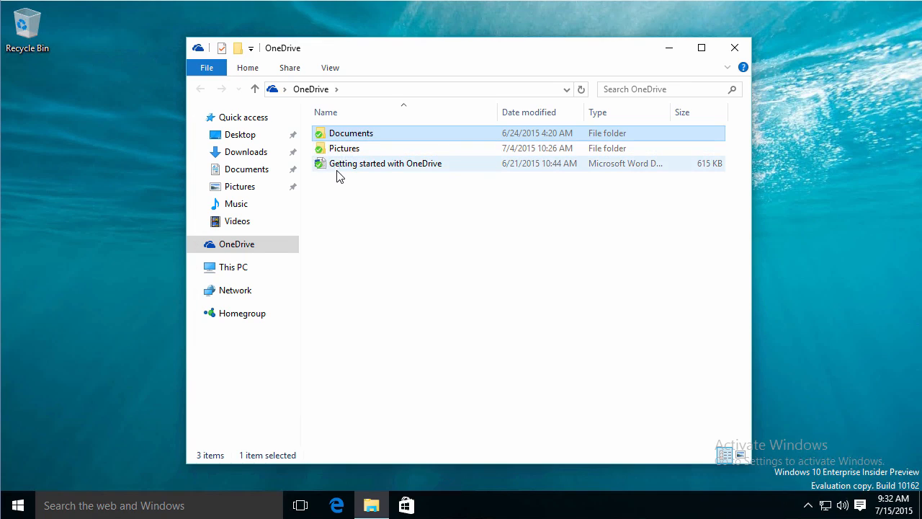
{"action": "mouse_move", "coordinate": [344, 147]}
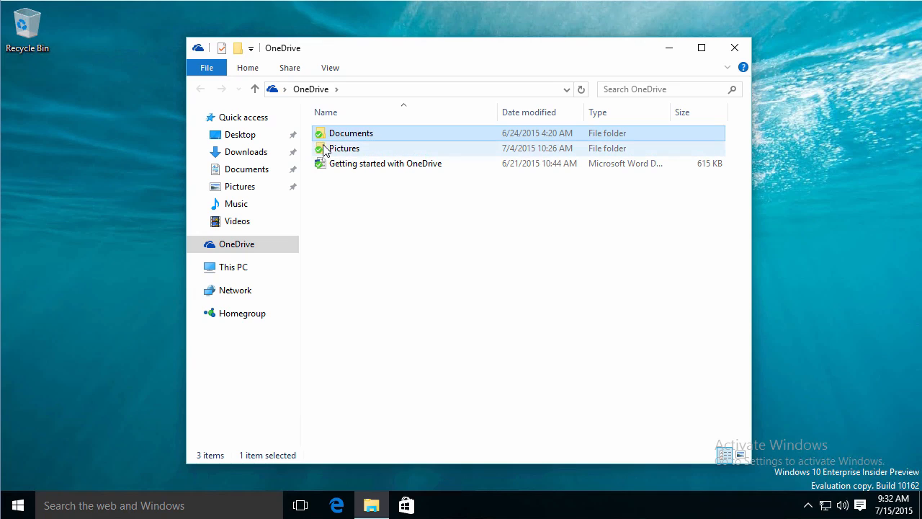
{"action": "double_click", "coordinate": [343, 147]}
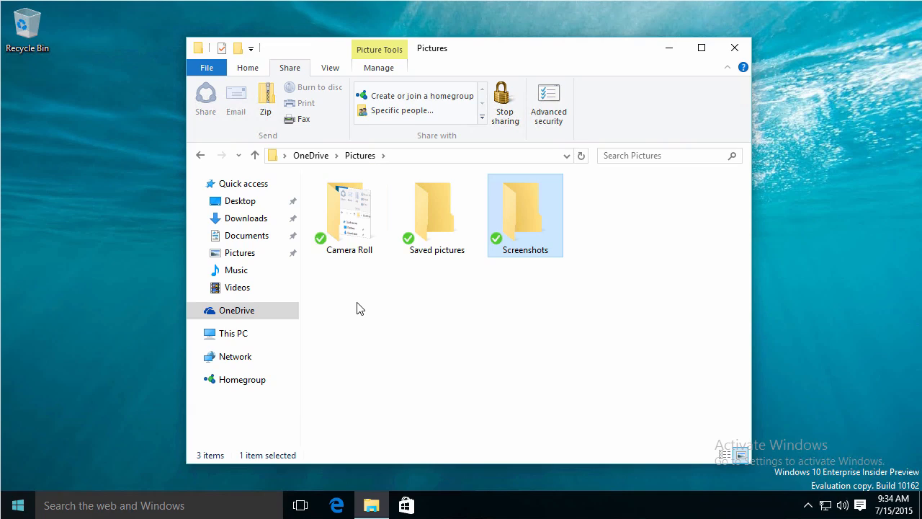
{"action": "mouse_move", "coordinate": [320, 239]}
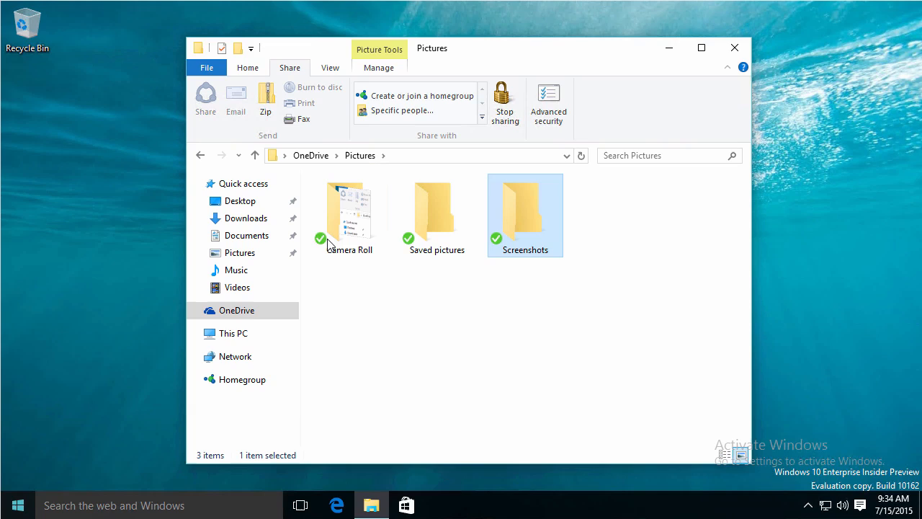
{"action": "double_click", "coordinate": [349, 209]}
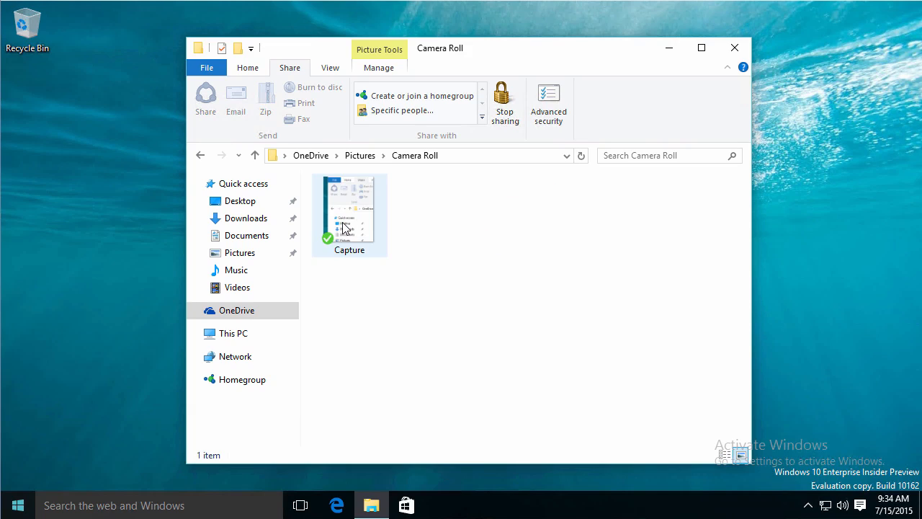
{"action": "mouse_move", "coordinate": [357, 263]}
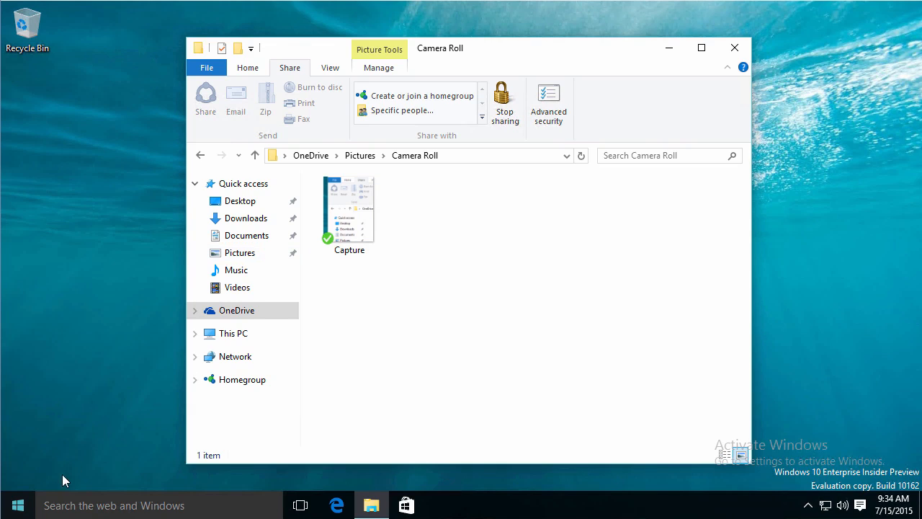
- Launch Photos, confirm the OneDrive source toggle in Settings, and return to the Collection
{"action": "left_click", "coordinate": [17, 504]}
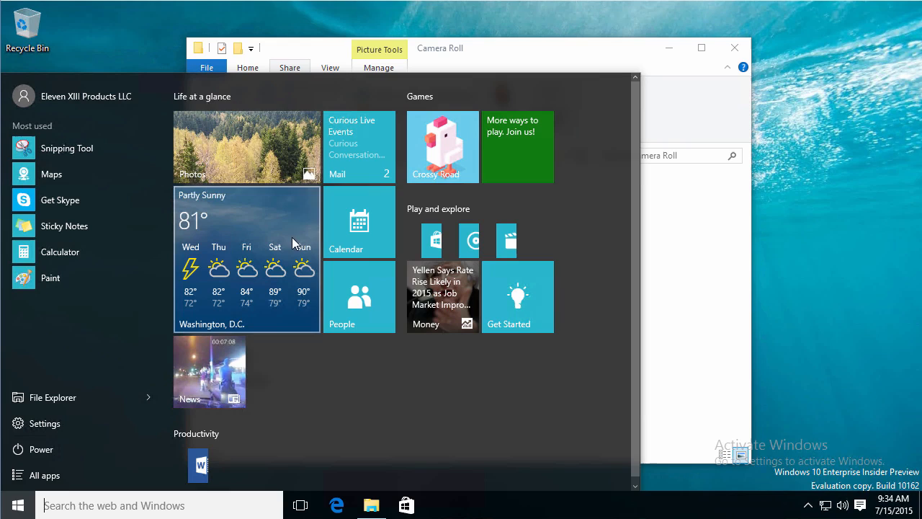
{"action": "left_click", "coordinate": [247, 147]}
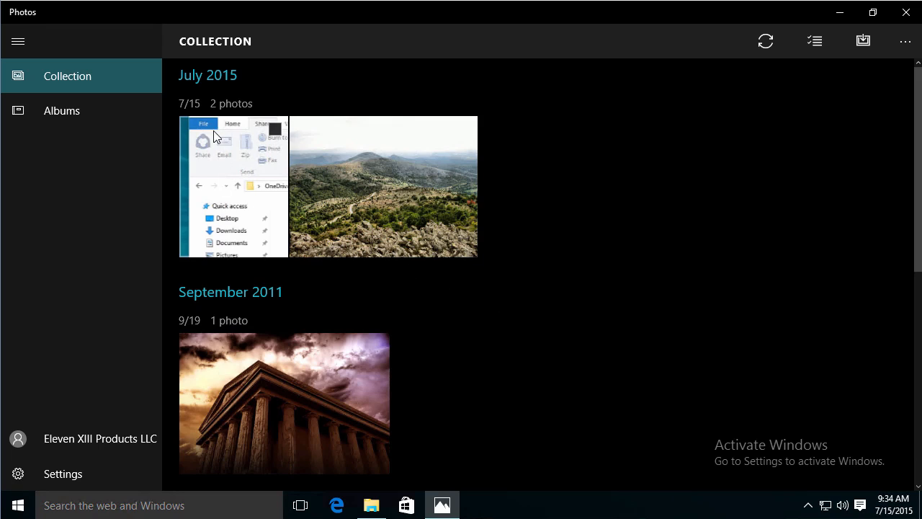
{"action": "mouse_move", "coordinate": [224, 173]}
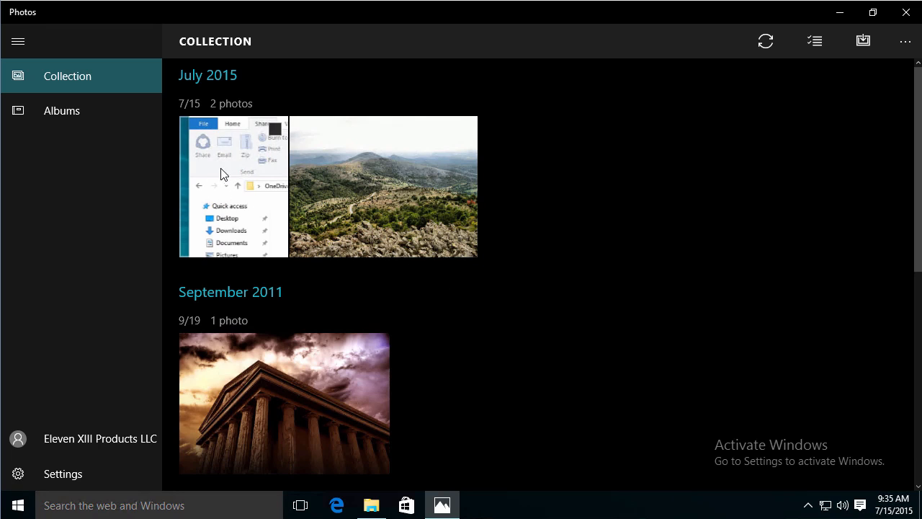
{"action": "mouse_move", "coordinate": [239, 210]}
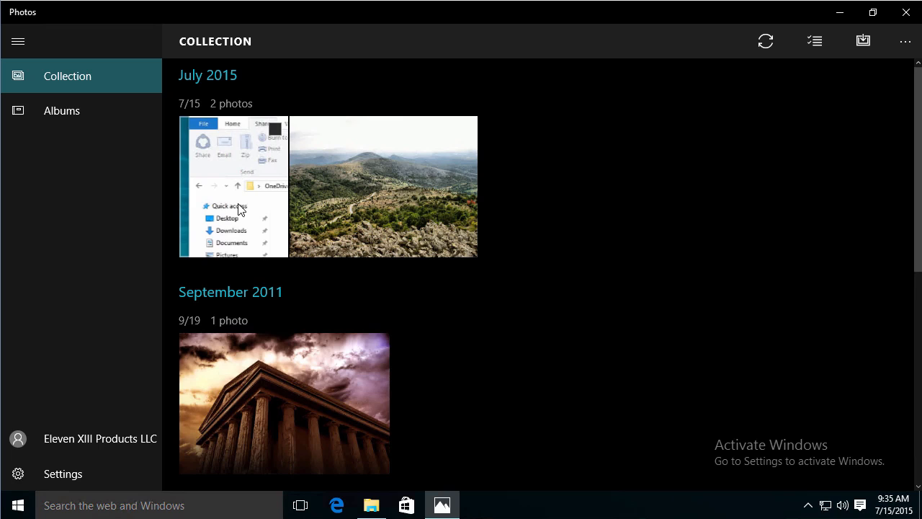
{"action": "mouse_move", "coordinate": [213, 137]}
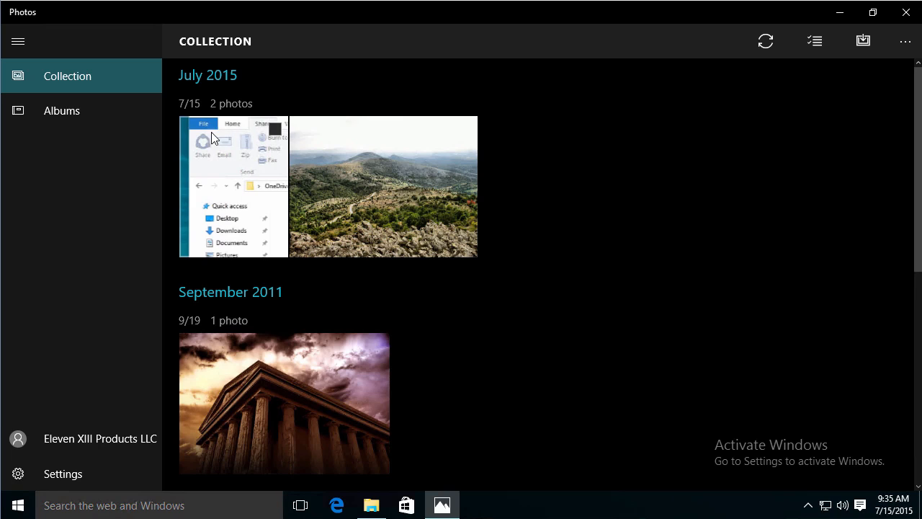
{"action": "left_click", "coordinate": [64, 473]}
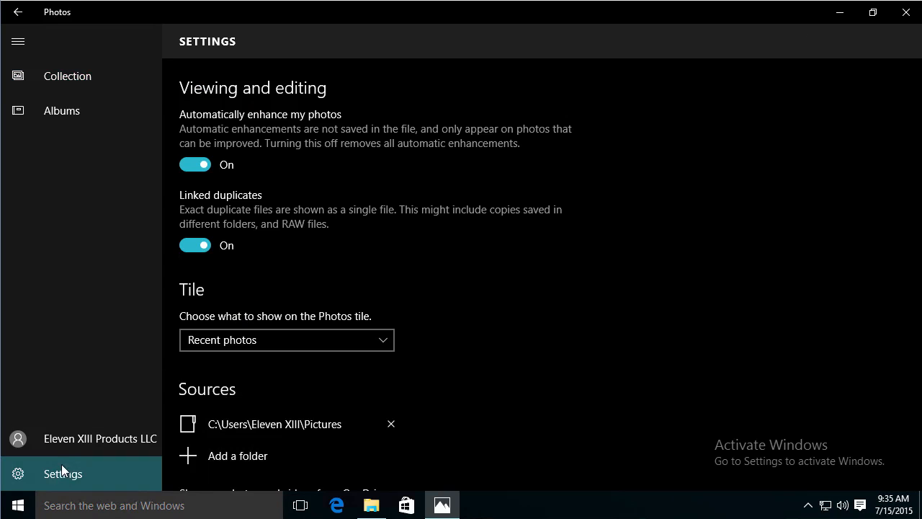
{"action": "scroll", "scroll_direction": "down", "scroll_amount": 3}
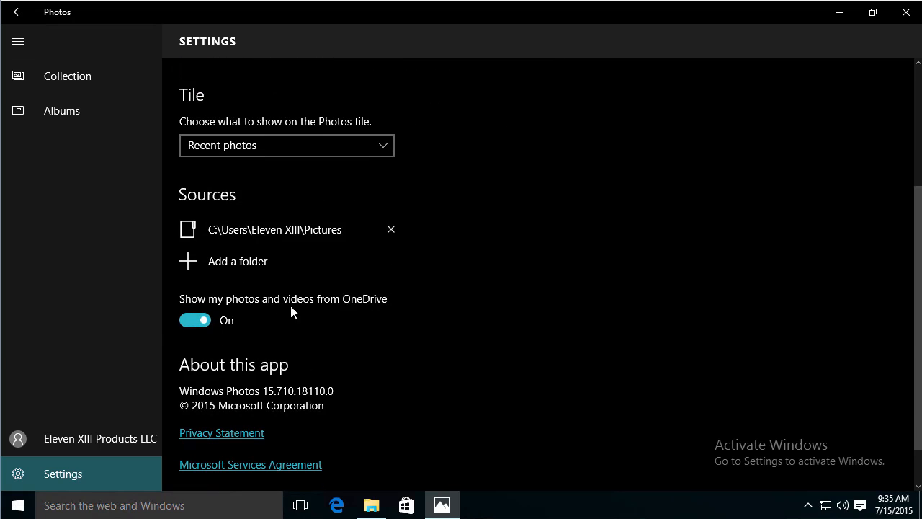
{"action": "mouse_move", "coordinate": [84, 239]}
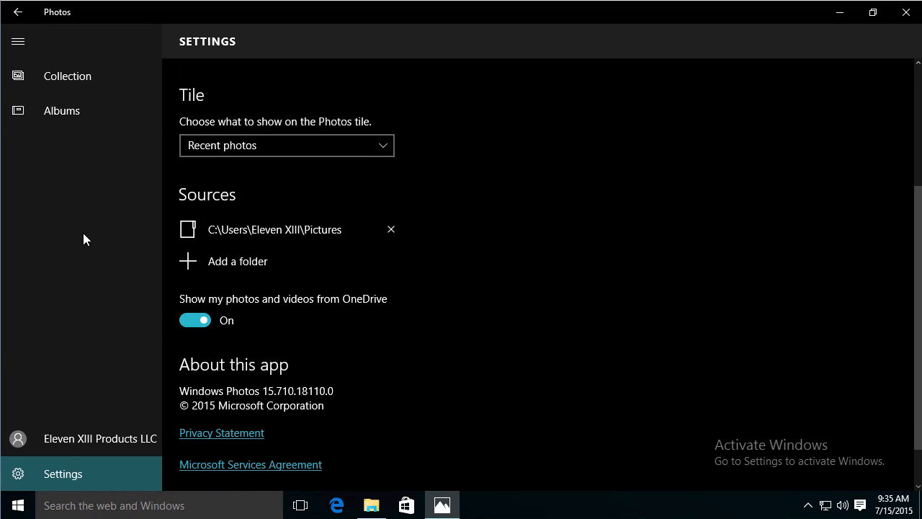
{"action": "left_click", "coordinate": [68, 75]}
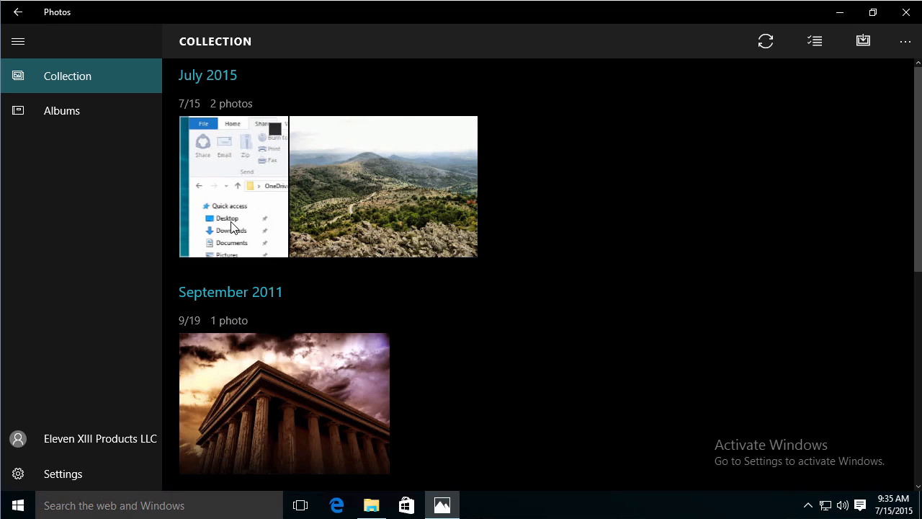
- Bring up onedrive.live.com's Files page in the browser
{"action": "left_click", "coordinate": [337, 504]}
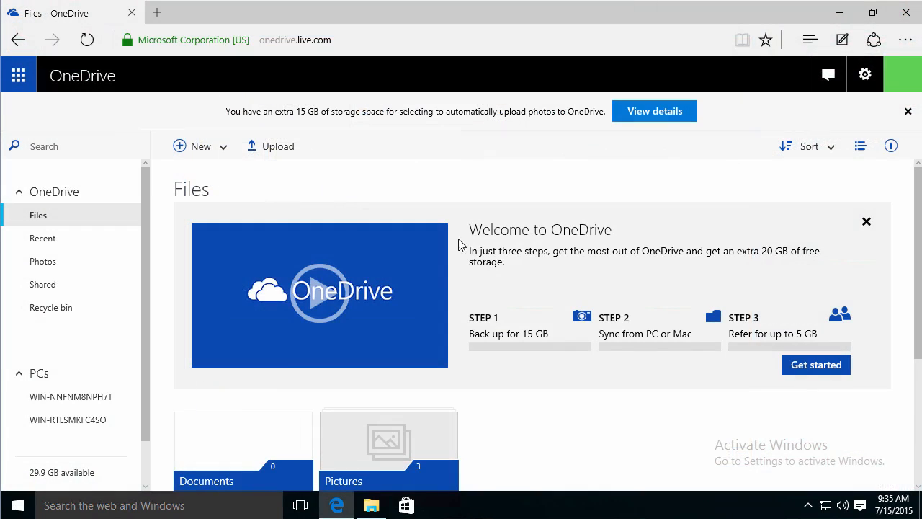
{"action": "mouse_move", "coordinate": [320, 173]}
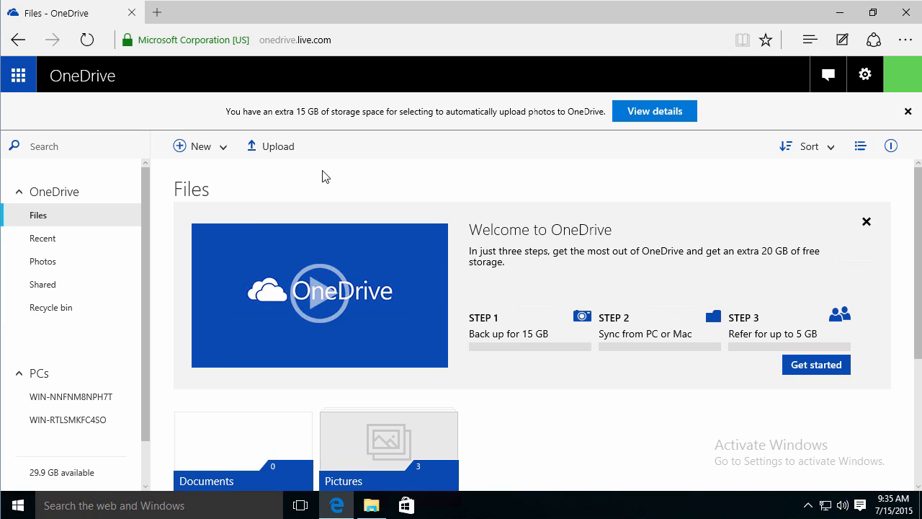
{"action": "mouse_move", "coordinate": [311, 136]}
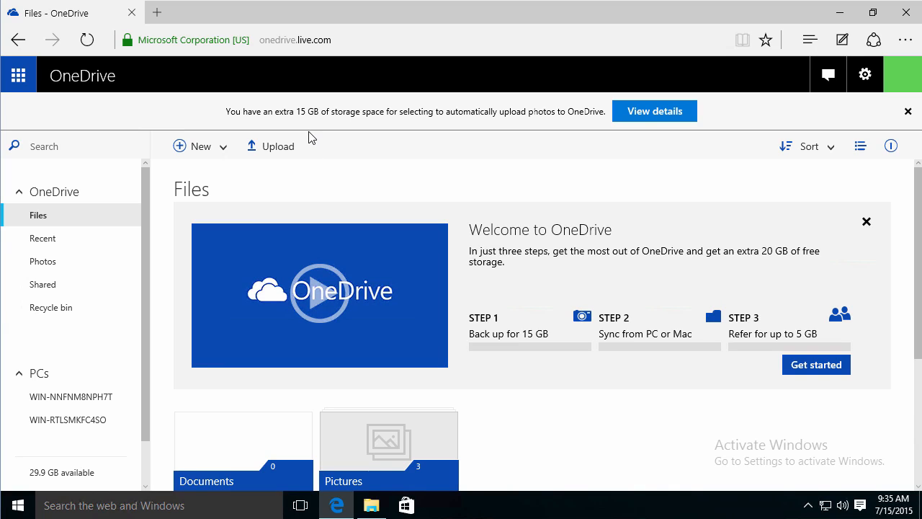
{"action": "mouse_move", "coordinate": [369, 124]}
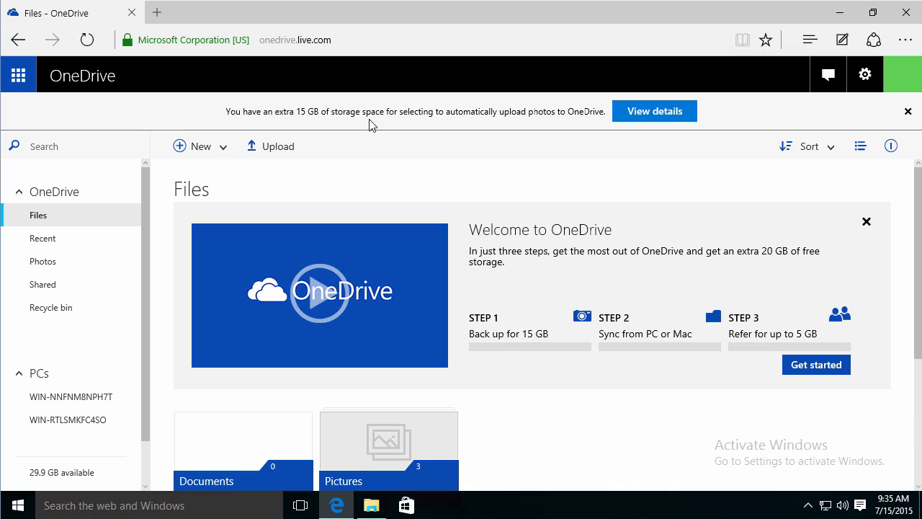
{"action": "mouse_move", "coordinate": [550, 130]}
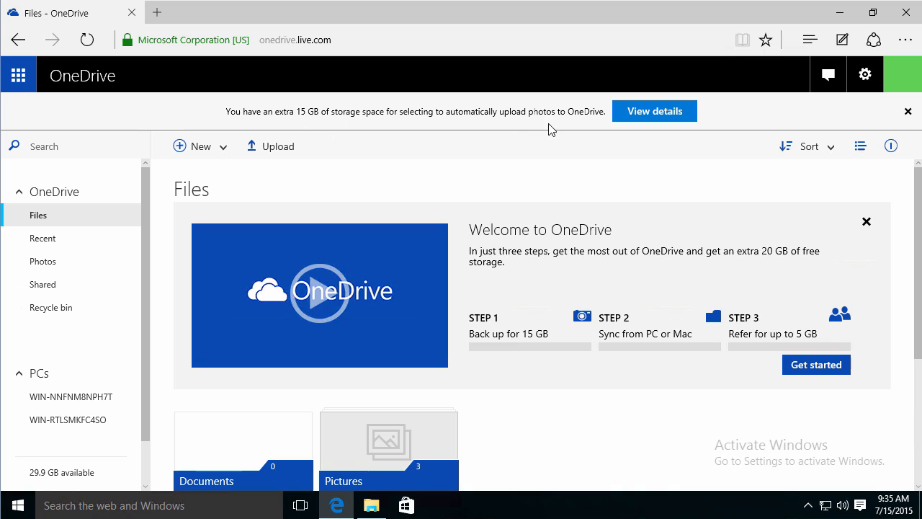
{"action": "mouse_move", "coordinate": [654, 111]}
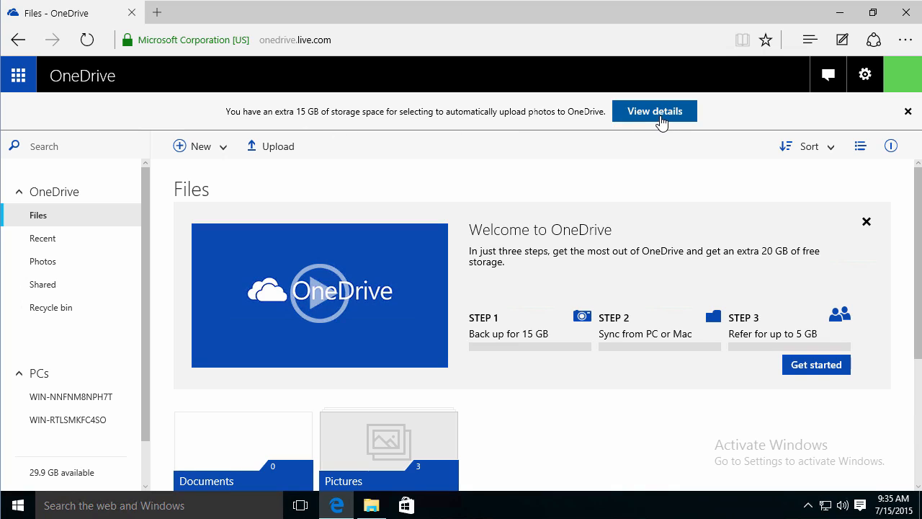
- View the storage details: 30 GB total from the 15 GB free plan plus 15 GB camera roll bonus
{"action": "left_click", "coordinate": [655, 111]}
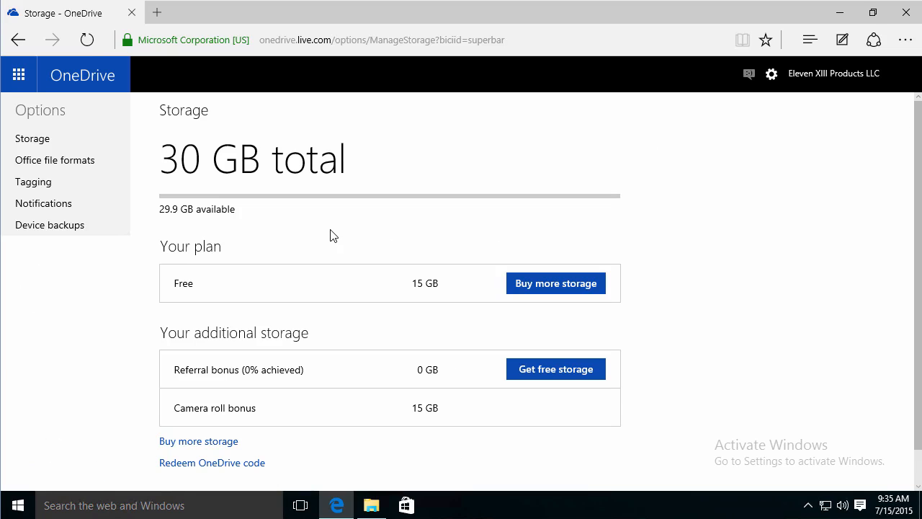
{"action": "left_click", "coordinate": [32, 139]}
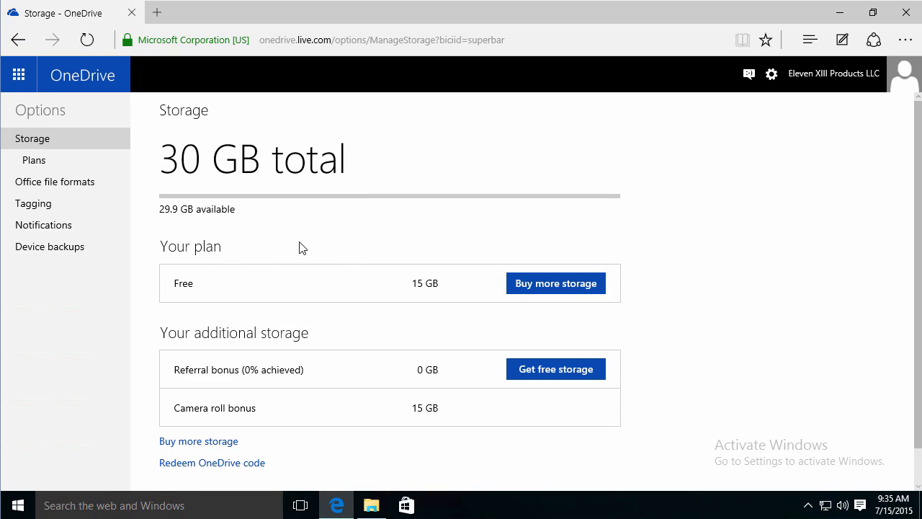
{"action": "mouse_move", "coordinate": [323, 264]}
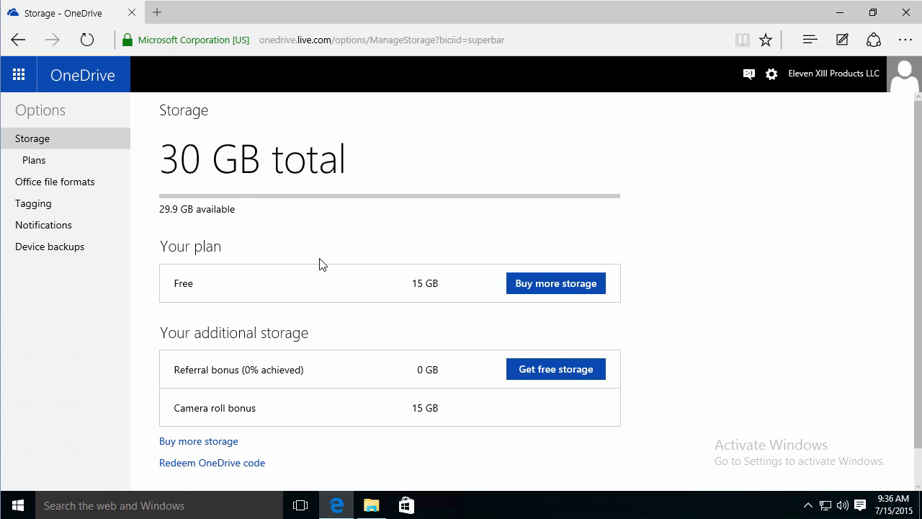
{"action": "scroll", "scroll_direction": "down", "scroll_amount": 3}
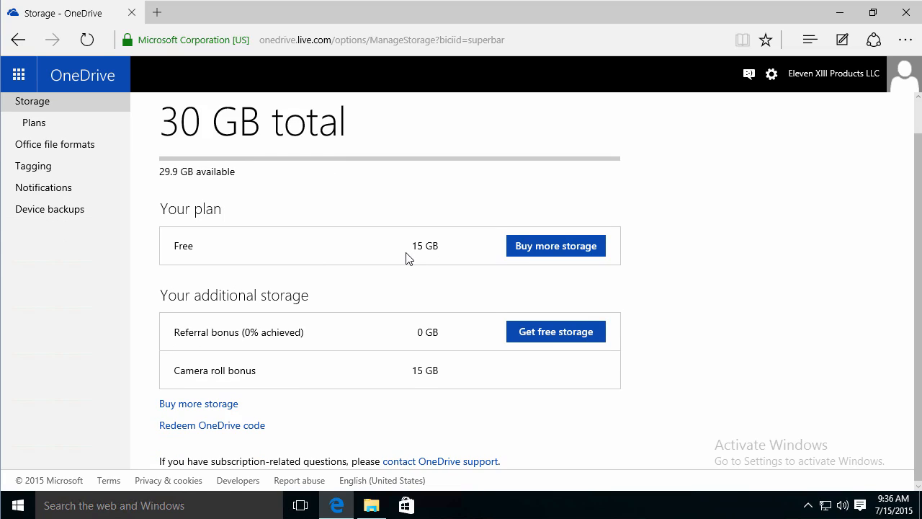
{"action": "mouse_move", "coordinate": [314, 364]}
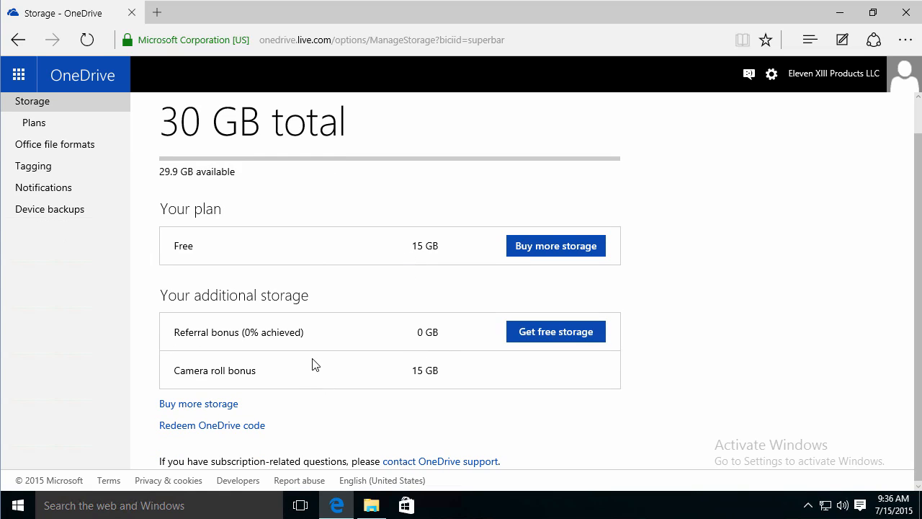
{"action": "mouse_move", "coordinate": [429, 361]}
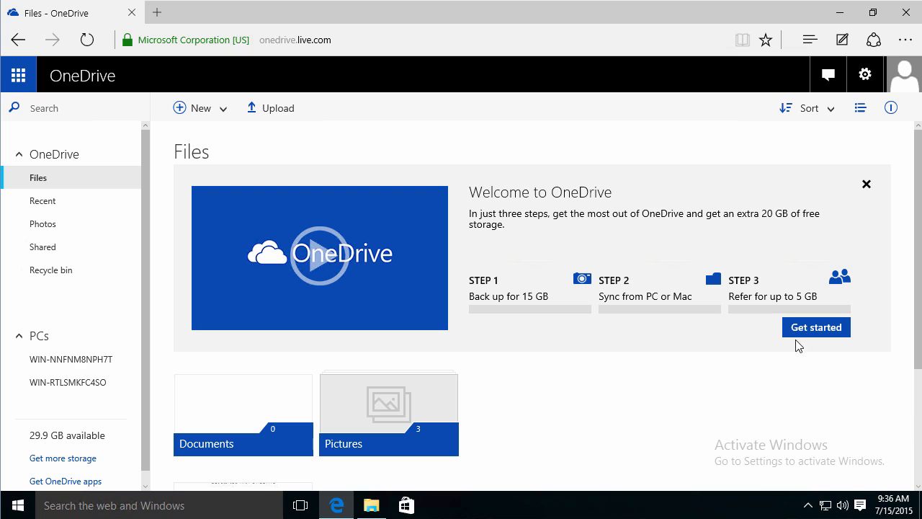
{"action": "mouse_move", "coordinate": [506, 210]}
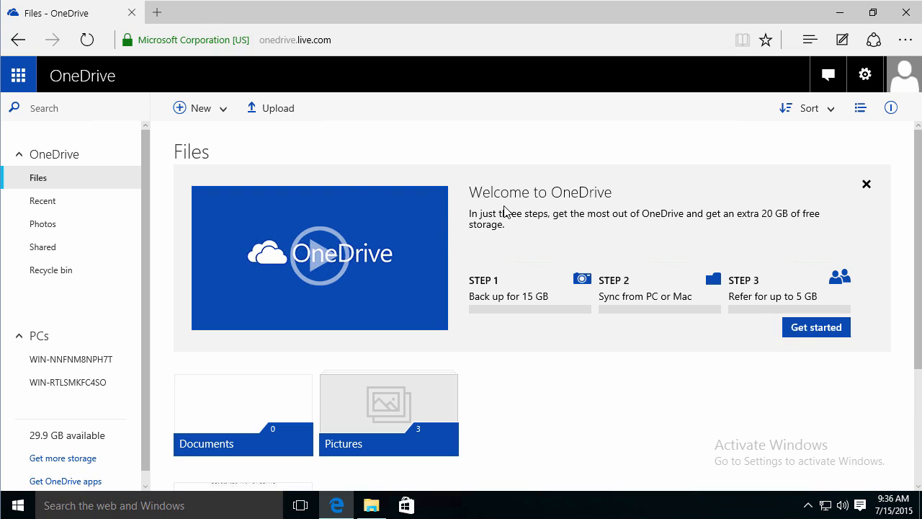
{"action": "mouse_move", "coordinate": [801, 352]}
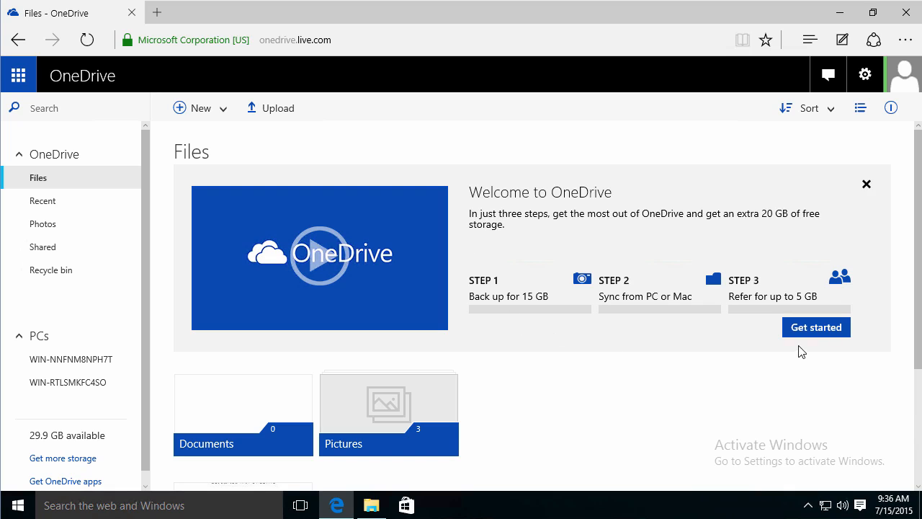
- Walk through the three Get started welcome tips and close the welcome panel
{"action": "left_click", "coordinate": [816, 327]}
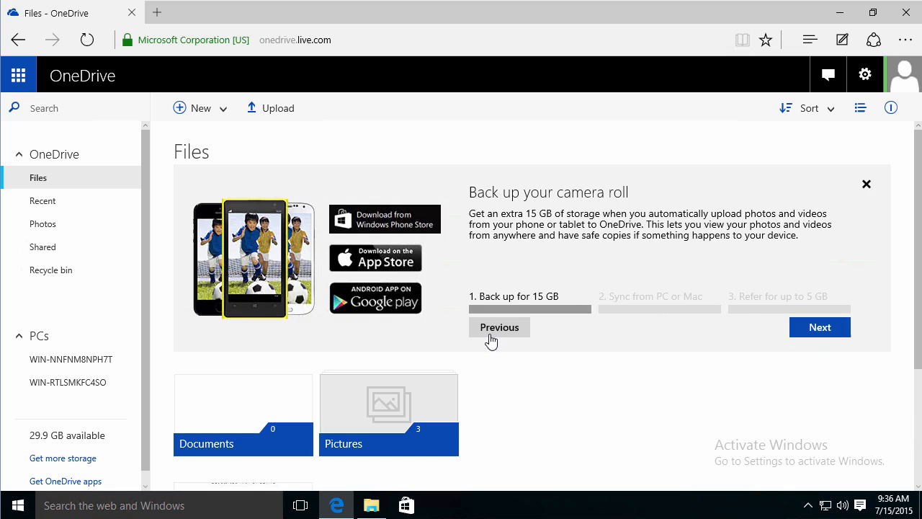
{"action": "mouse_move", "coordinate": [502, 337]}
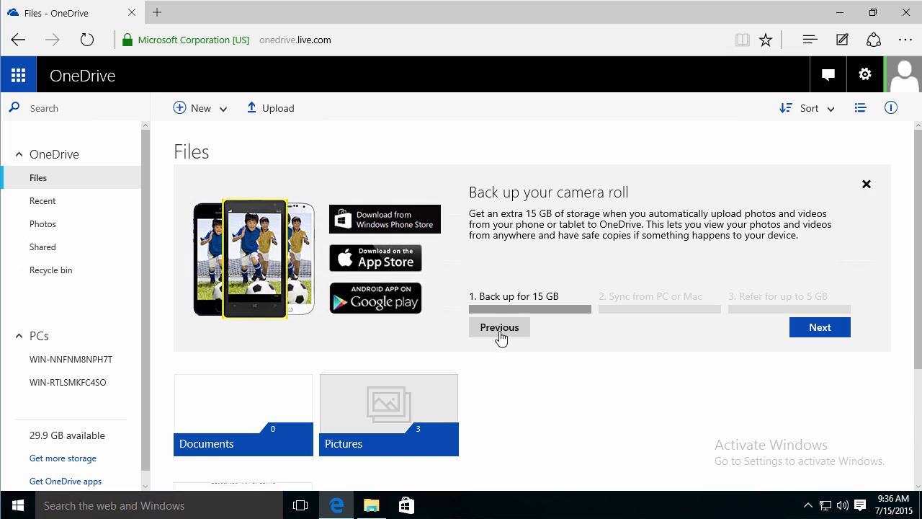
{"action": "mouse_move", "coordinate": [784, 343]}
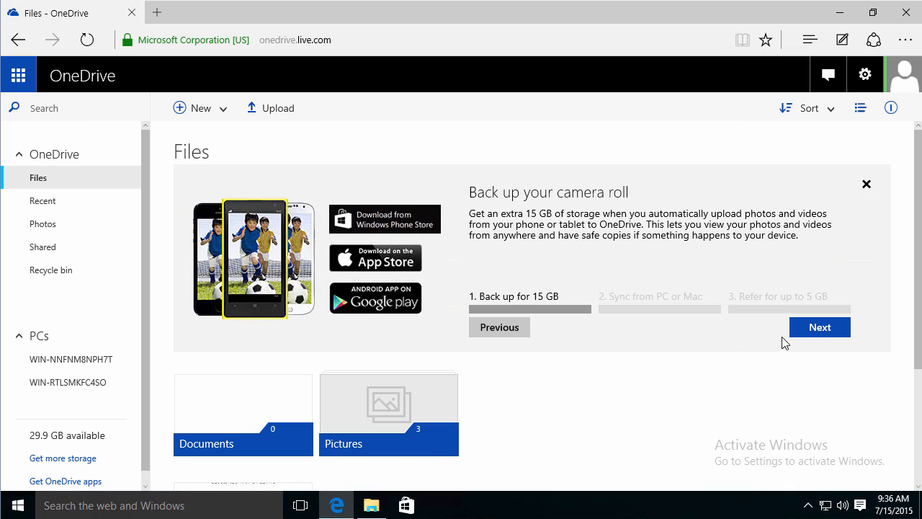
{"action": "mouse_move", "coordinate": [366, 245]}
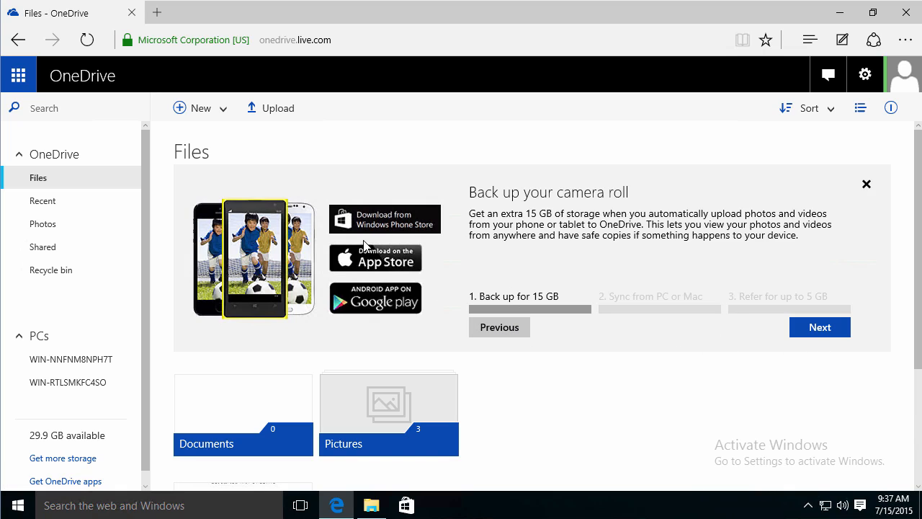
{"action": "mouse_move", "coordinate": [380, 309]}
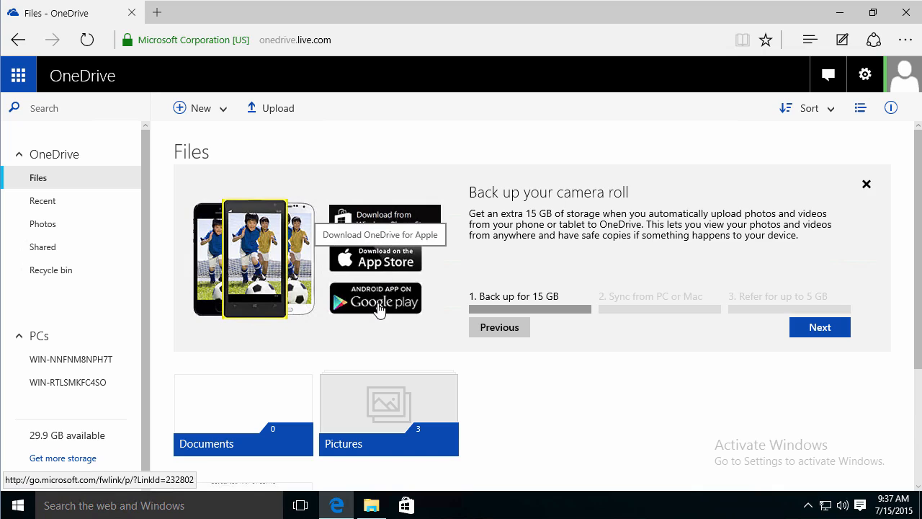
{"action": "mouse_move", "coordinate": [827, 343]}
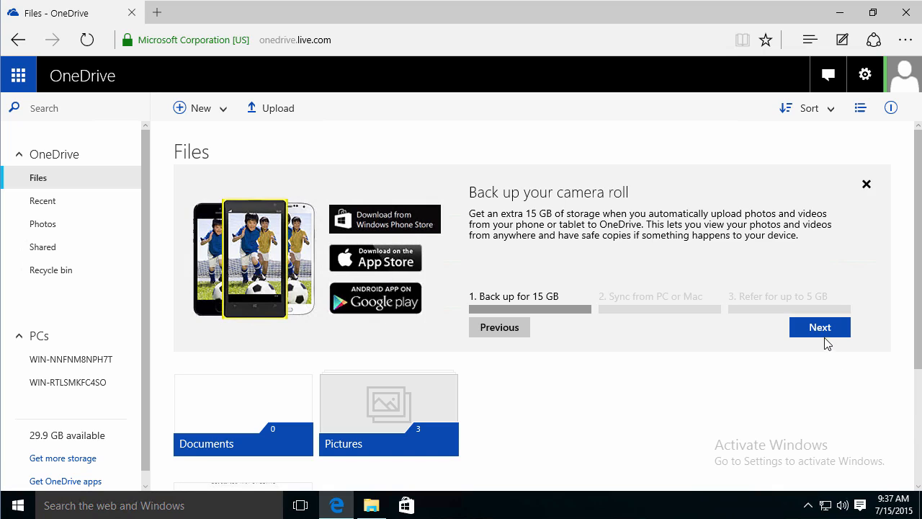
{"action": "left_click", "coordinate": [818, 326]}
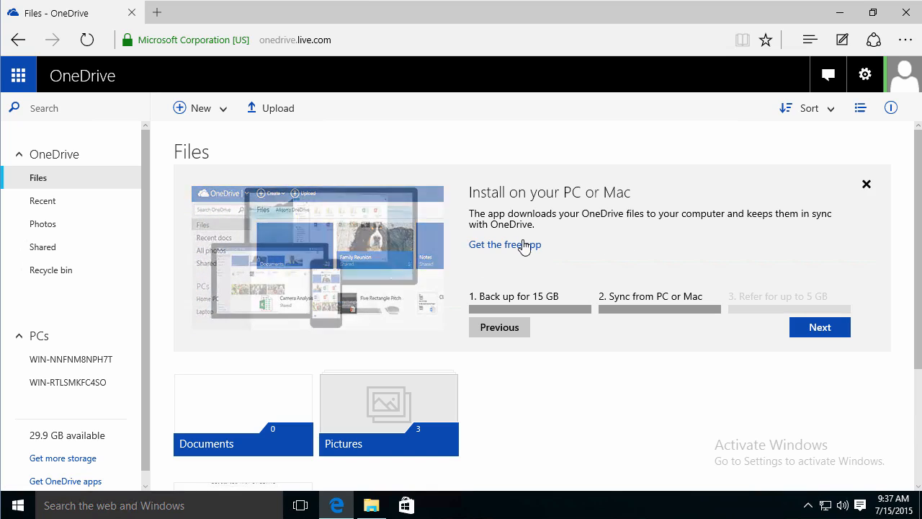
{"action": "left_click", "coordinate": [818, 326]}
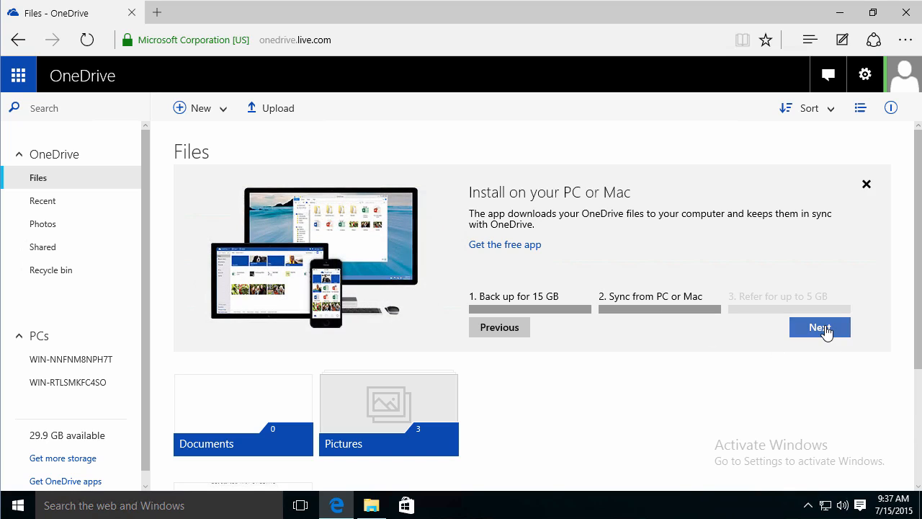
{"action": "left_click", "coordinate": [818, 326]}
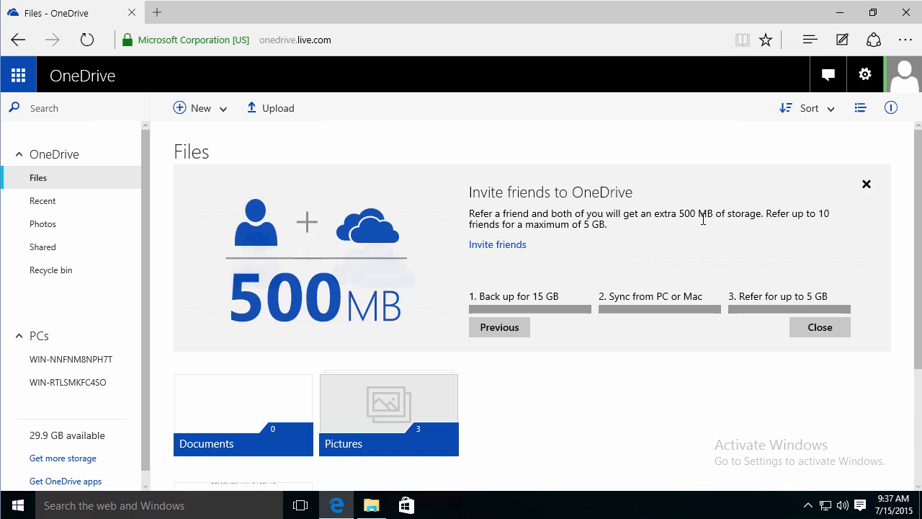
{"action": "mouse_move", "coordinate": [656, 231]}
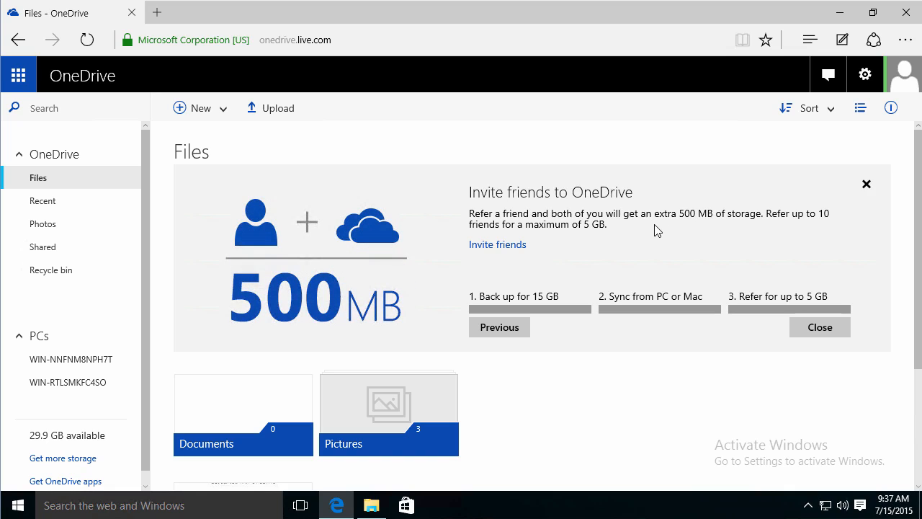
{"action": "scroll", "scroll_direction": "down", "scroll_amount": 3}
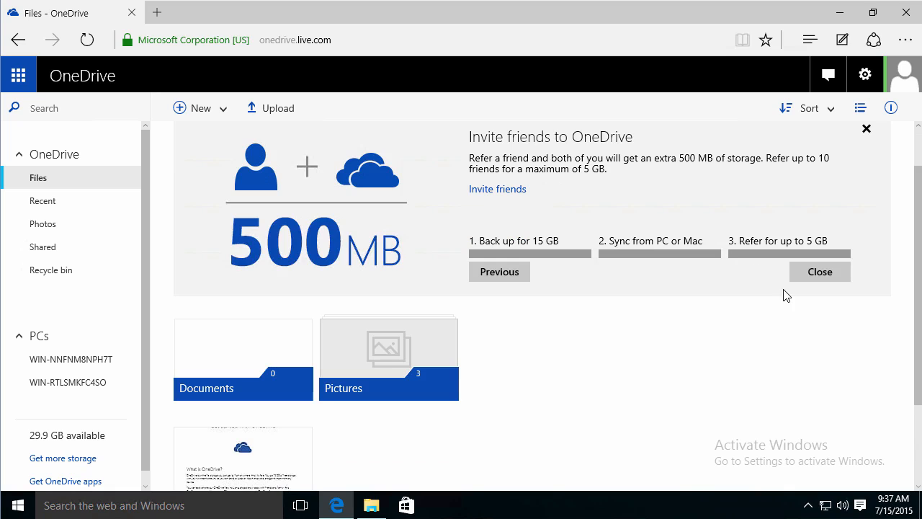
{"action": "left_click", "coordinate": [819, 271]}
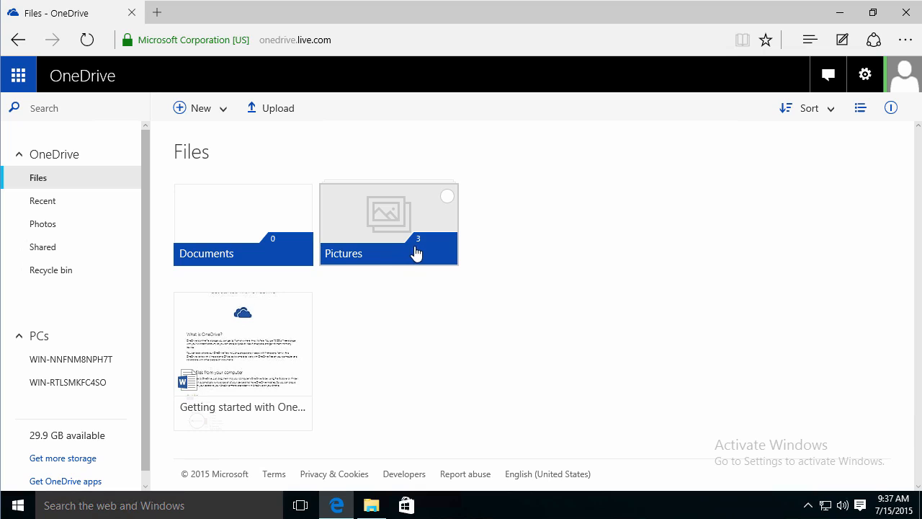
{"action": "mouse_move", "coordinate": [377, 248]}
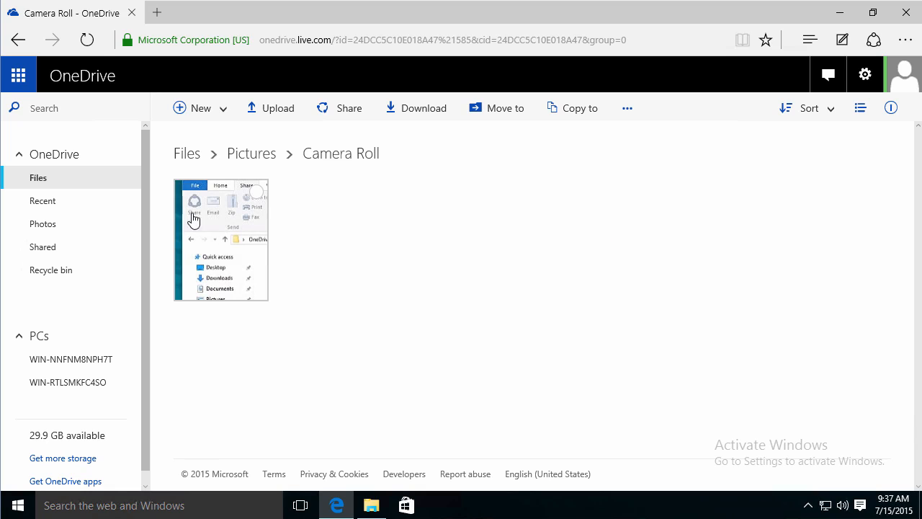
{"action": "mouse_move", "coordinate": [242, 259]}
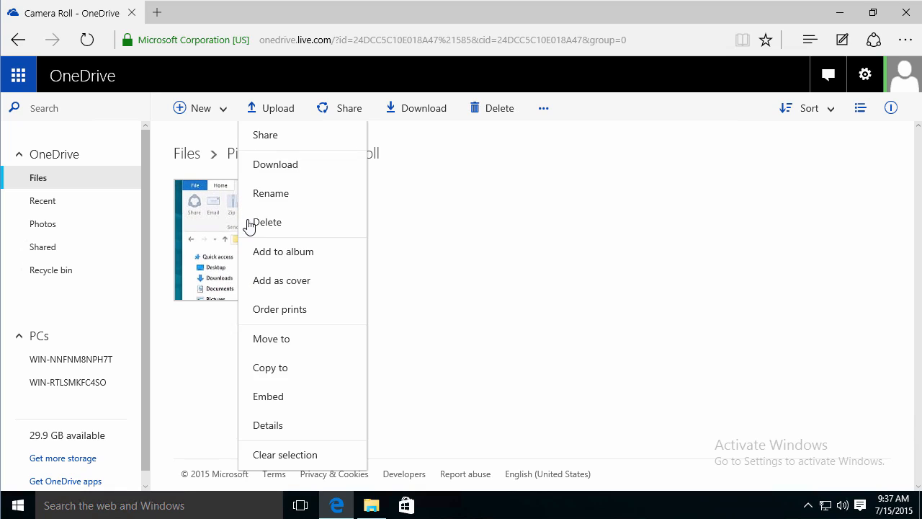
{"action": "mouse_move", "coordinate": [287, 293]}
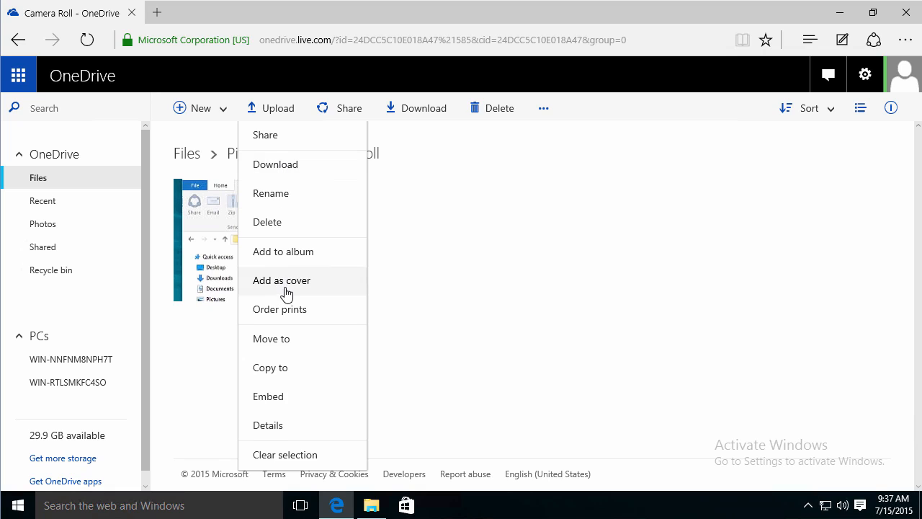
{"action": "mouse_move", "coordinate": [291, 303]}
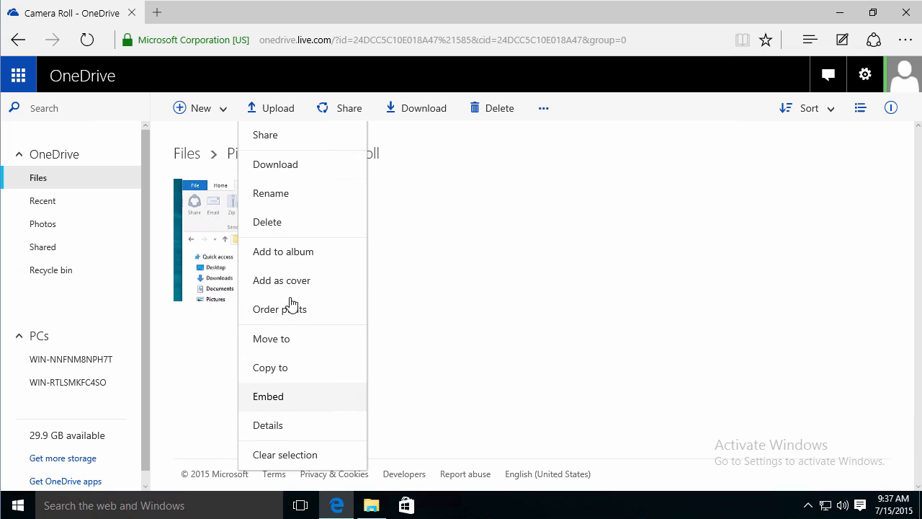
{"action": "mouse_move", "coordinate": [585, 274]}
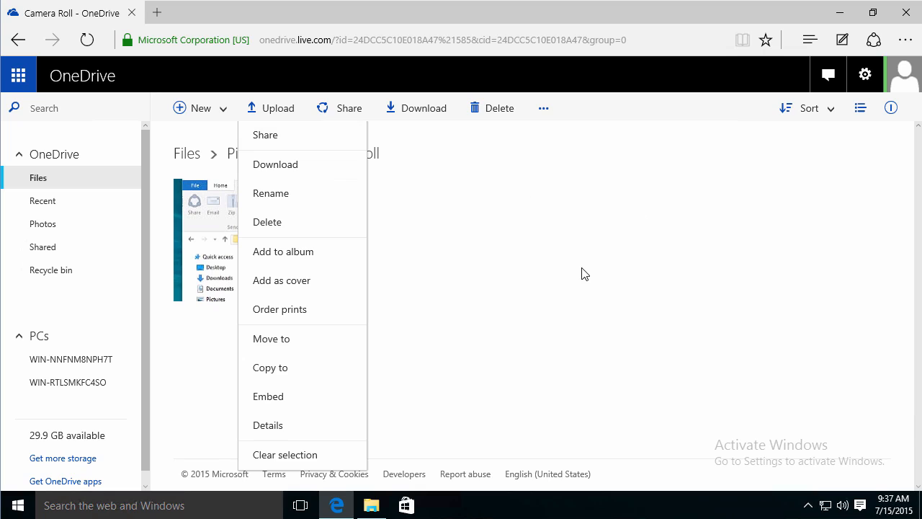
{"action": "left_click", "coordinate": [583, 274]}
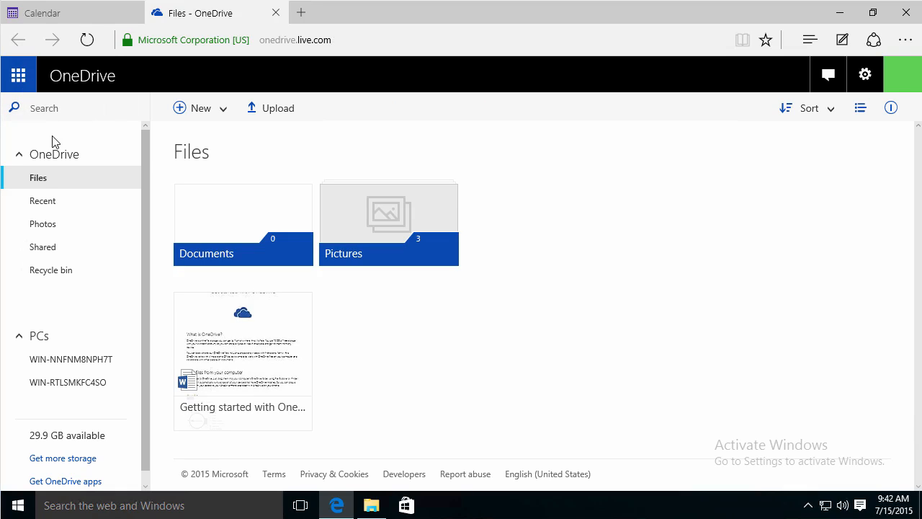
{"action": "mouse_move", "coordinate": [340, 104]}
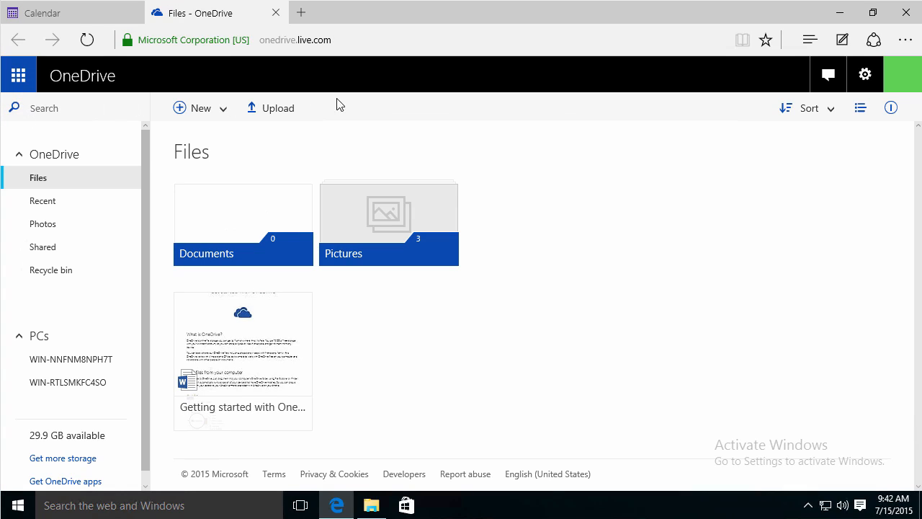
{"action": "mouse_move", "coordinate": [355, 93]}
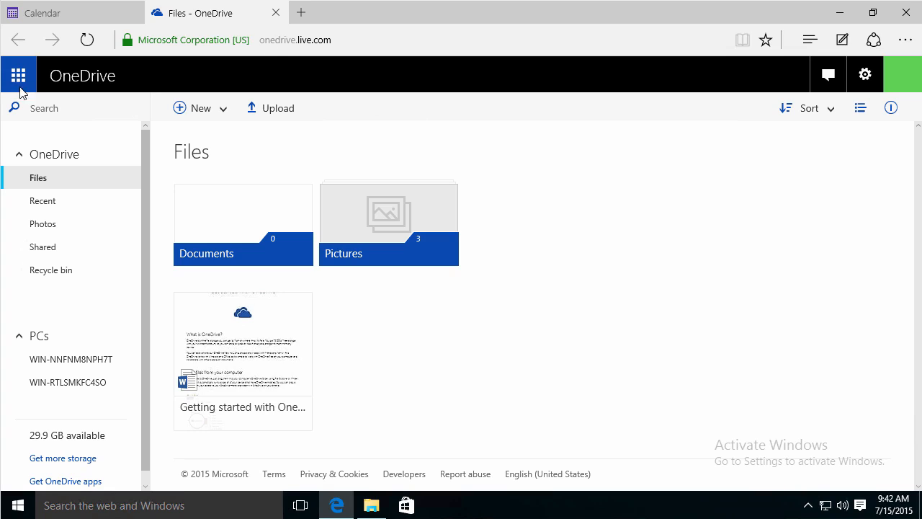
- Launch Word Online from the waffle app launcher
{"action": "left_click", "coordinate": [17, 75]}
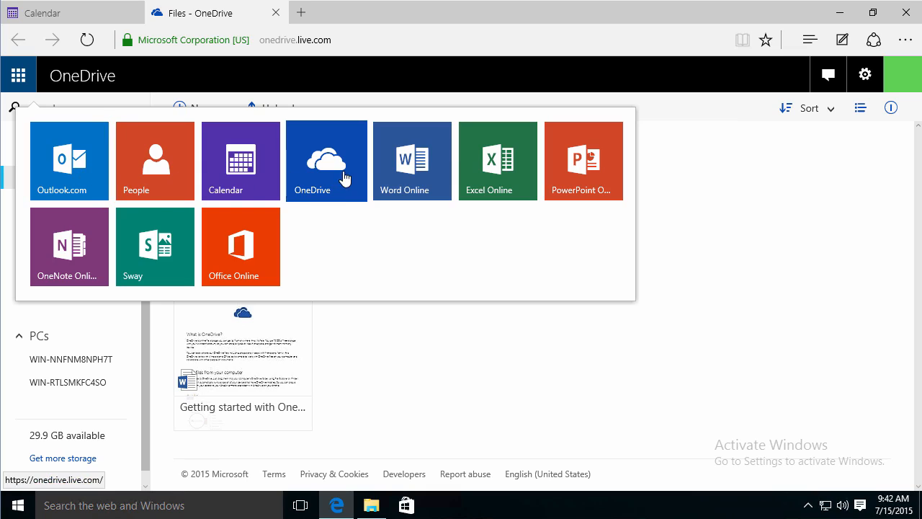
{"action": "mouse_move", "coordinate": [70, 246]}
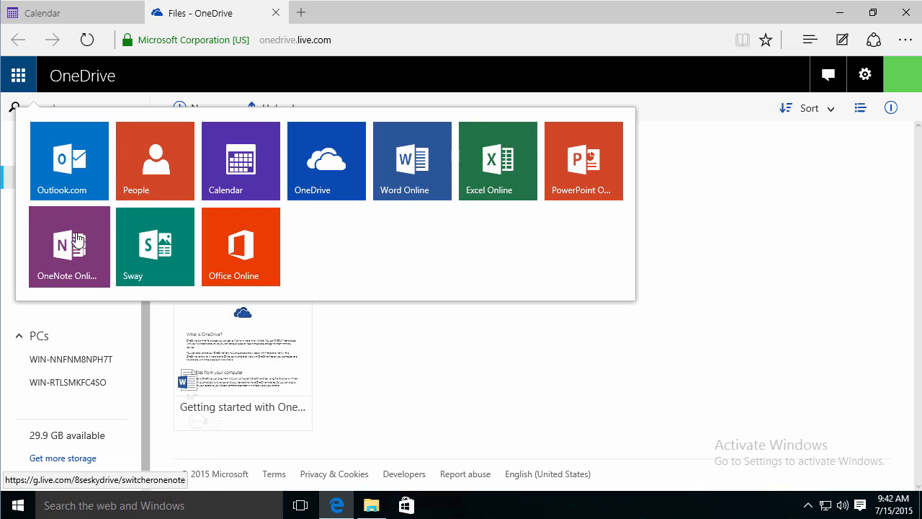
{"action": "mouse_move", "coordinate": [156, 166]}
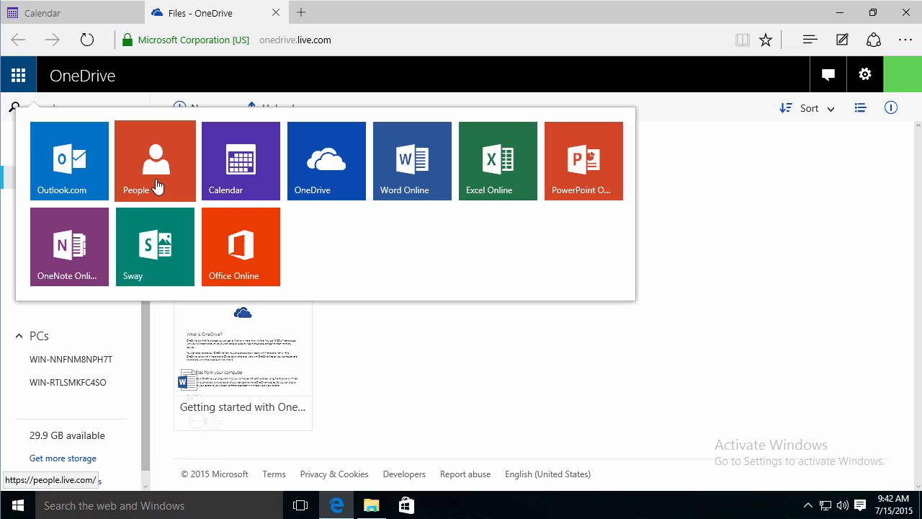
{"action": "mouse_move", "coordinate": [306, 171]}
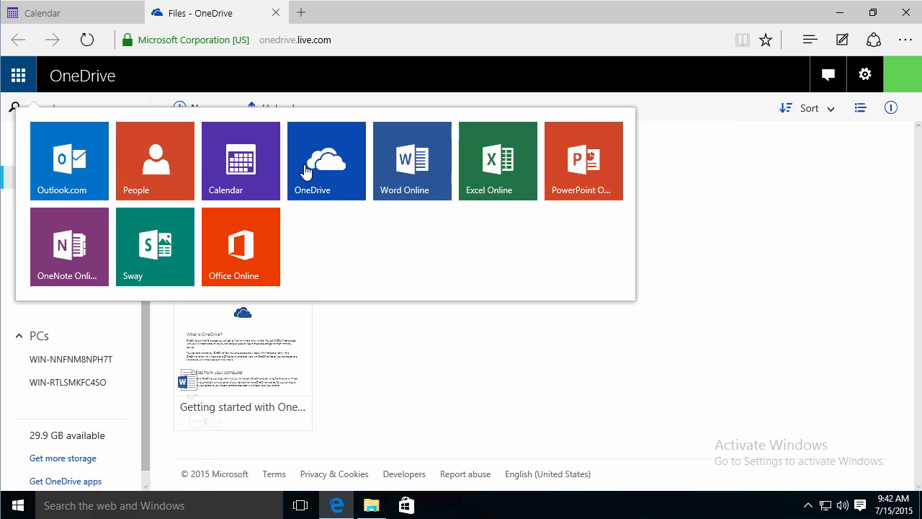
{"action": "mouse_move", "coordinate": [412, 161]}
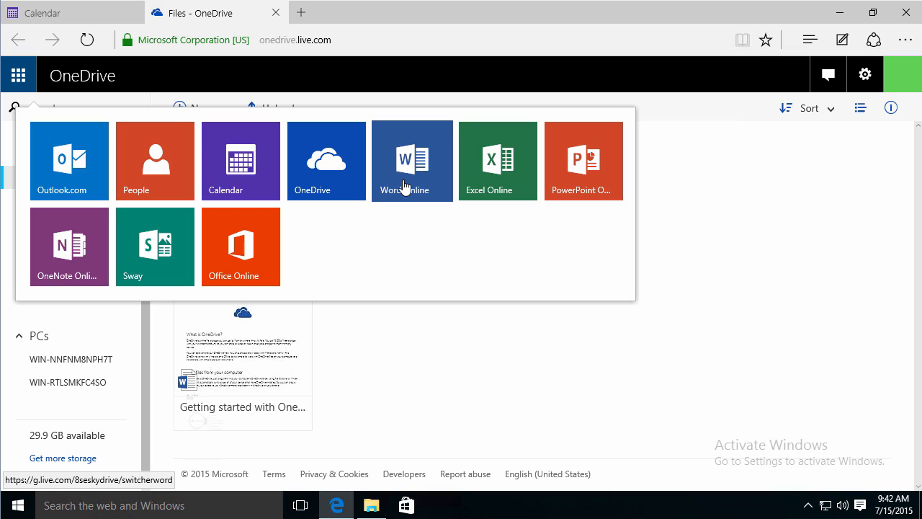
{"action": "left_click", "coordinate": [18, 75]}
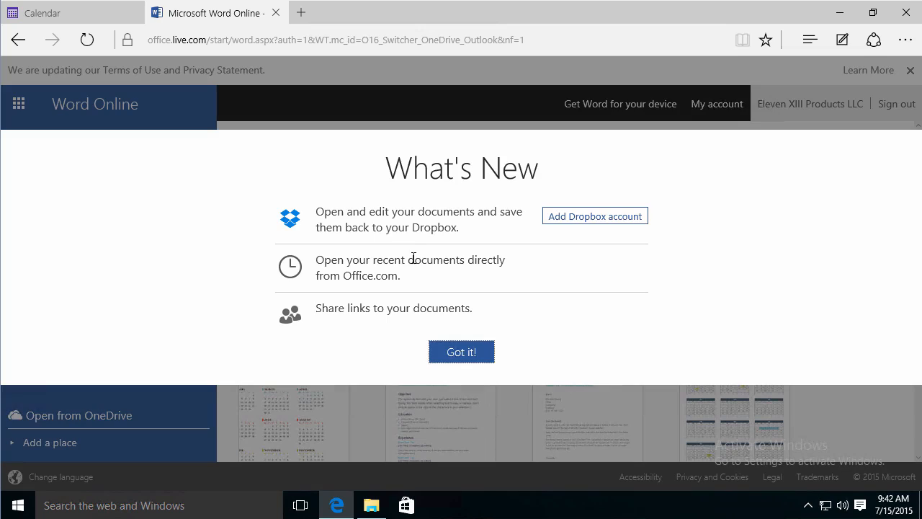
{"action": "mouse_move", "coordinate": [474, 332]}
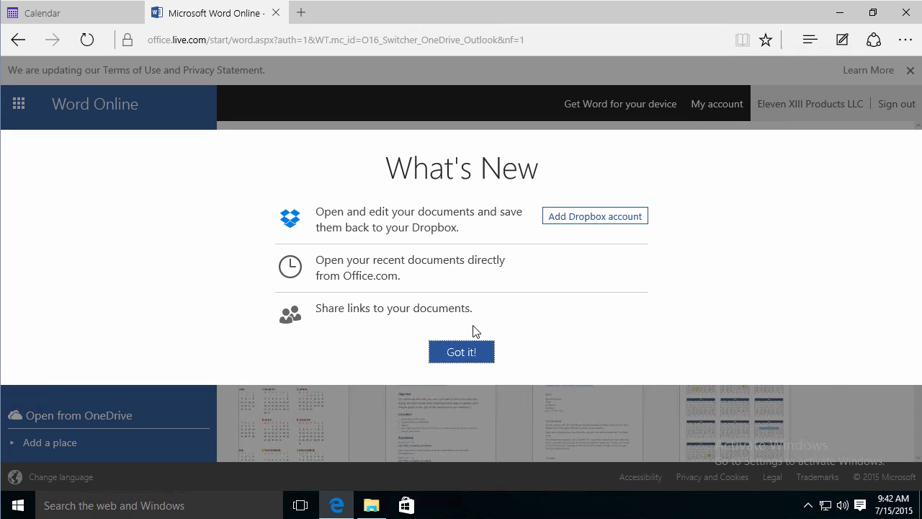
{"action": "mouse_move", "coordinate": [474, 337]}
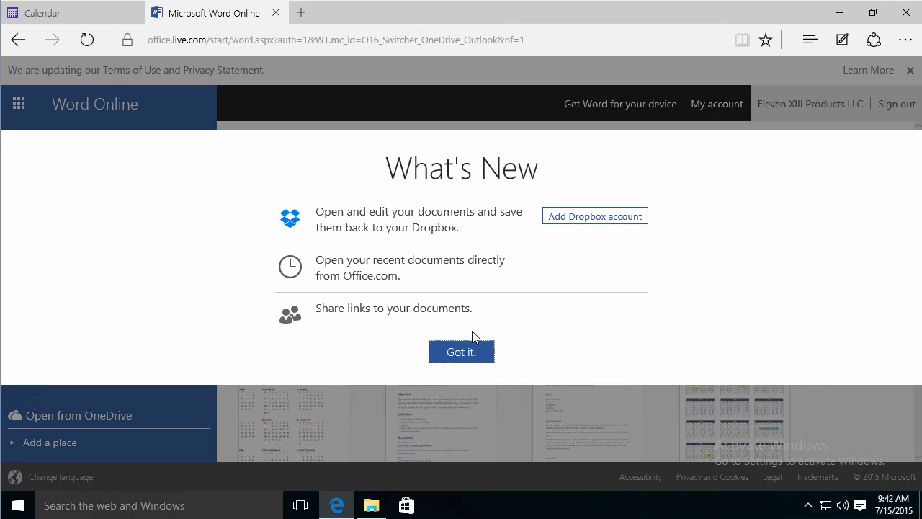
{"action": "mouse_move", "coordinate": [461, 352]}
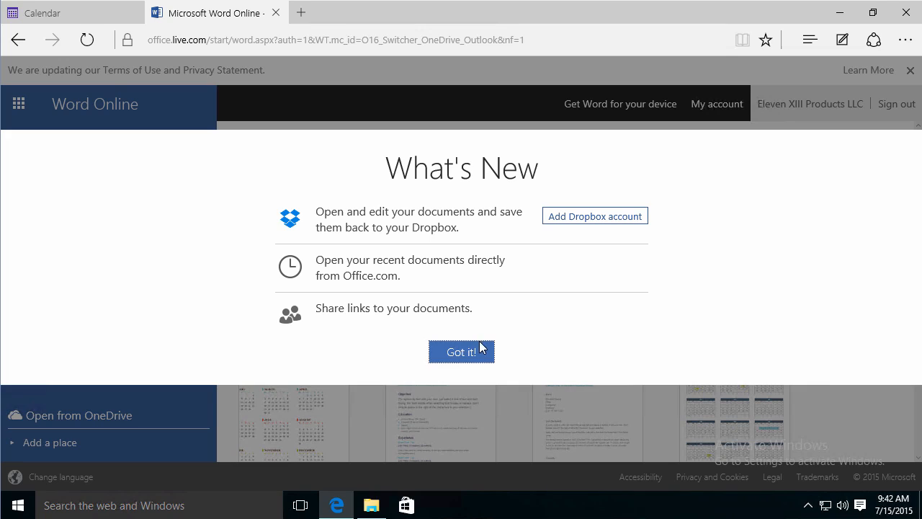
{"action": "mouse_move", "coordinate": [543, 295]}
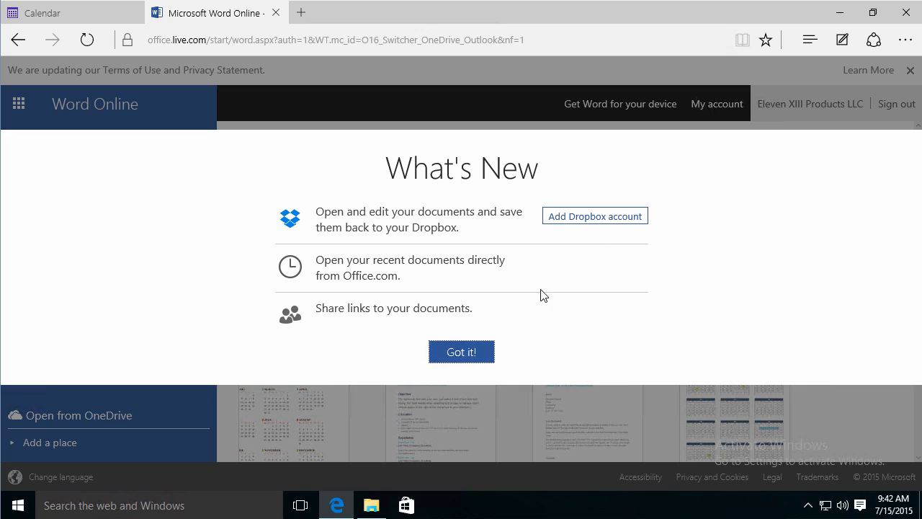
- Dismiss the What's New dialog with Got it! and create a new blank document
{"action": "left_click", "coordinate": [461, 352]}
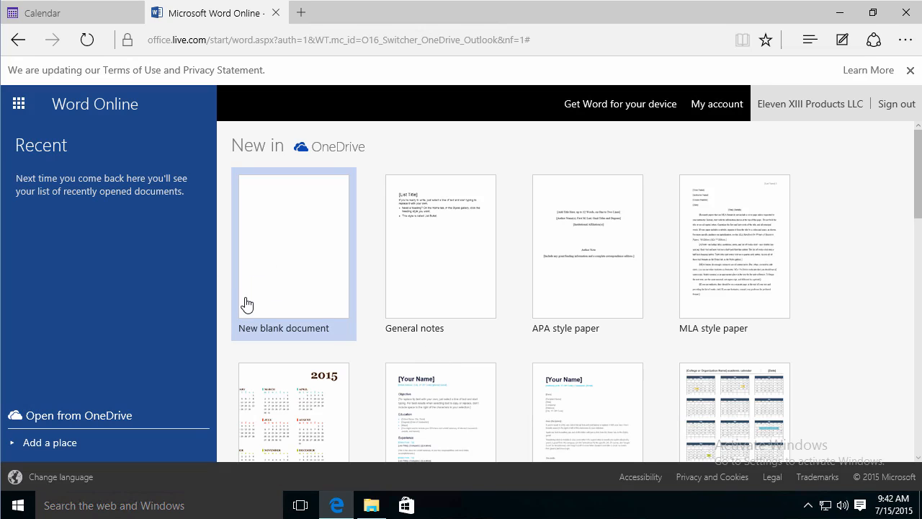
{"action": "left_click", "coordinate": [294, 245]}
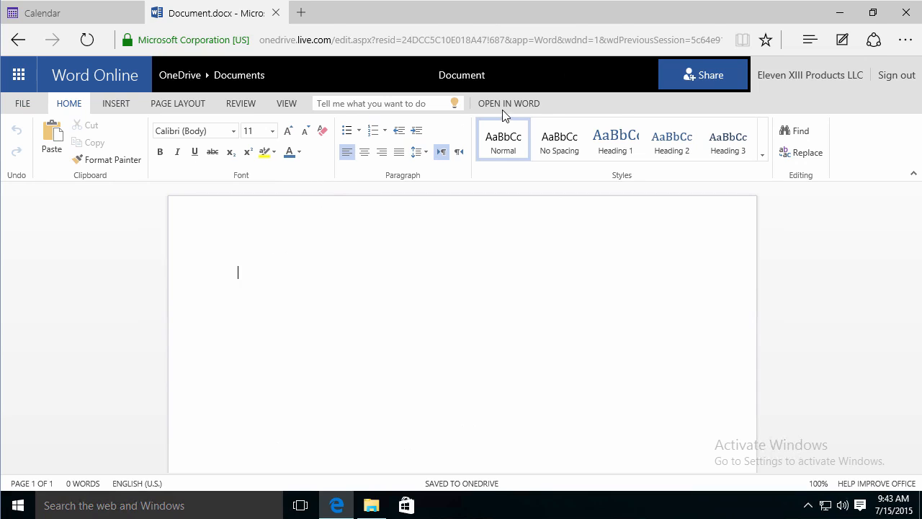
{"action": "mouse_move", "coordinate": [404, 180]}
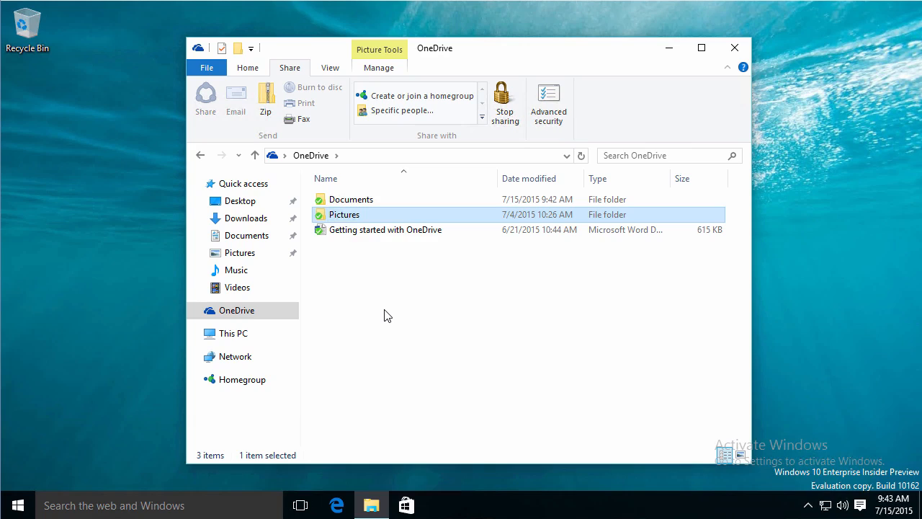
{"action": "mouse_move", "coordinate": [383, 300]}
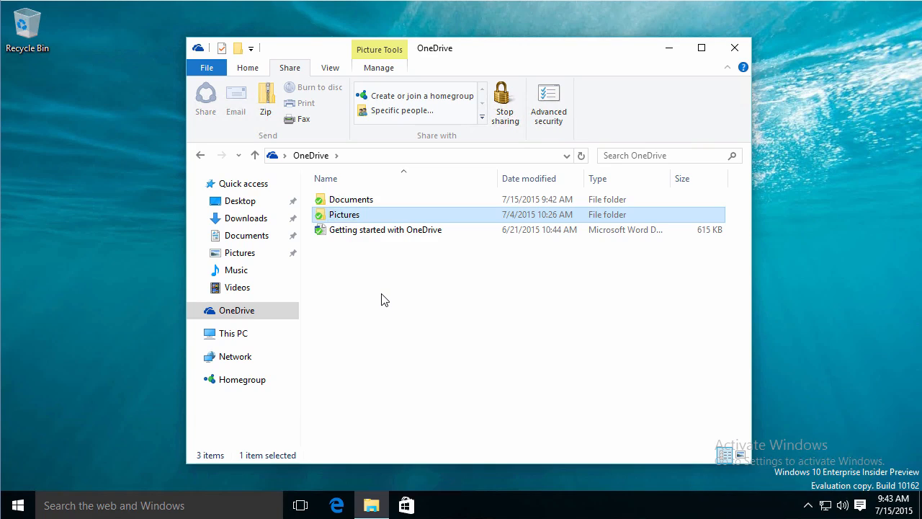
{"action": "mouse_move", "coordinate": [353, 280]}
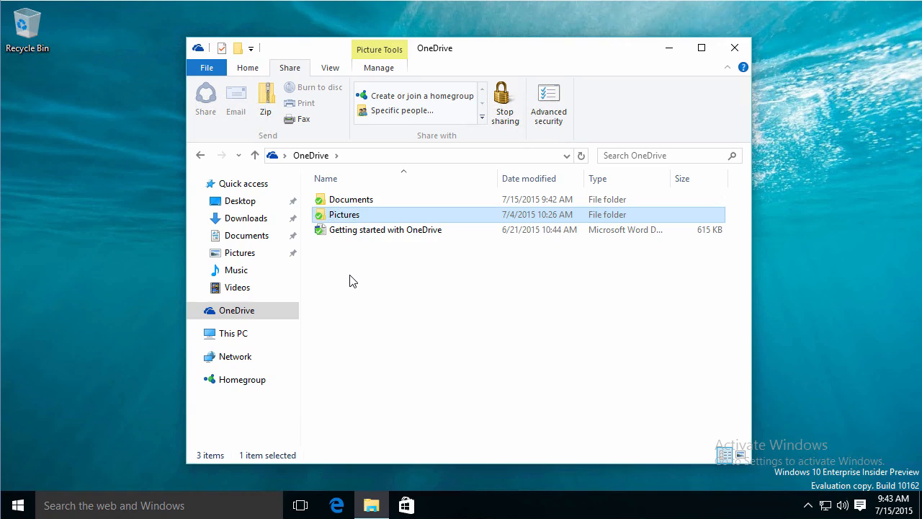
{"action": "mouse_move", "coordinate": [569, 395]}
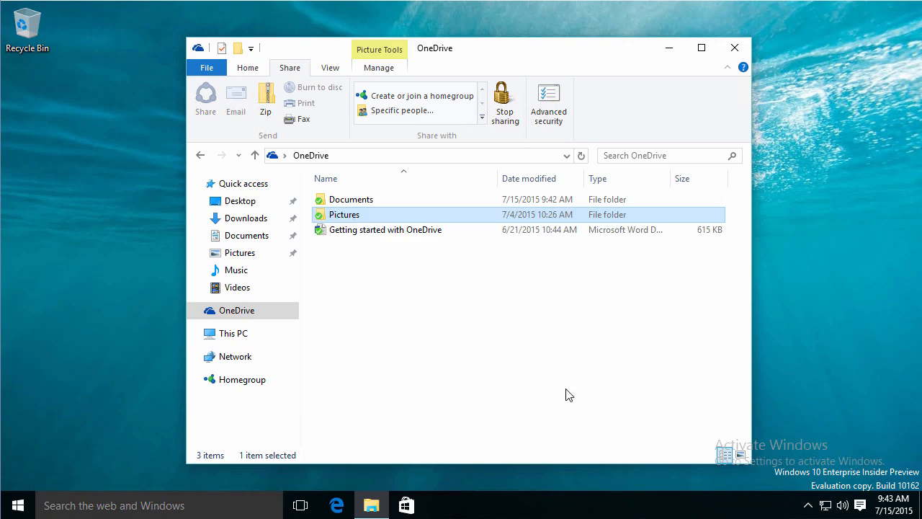
{"action": "mouse_move", "coordinate": [367, 95]}
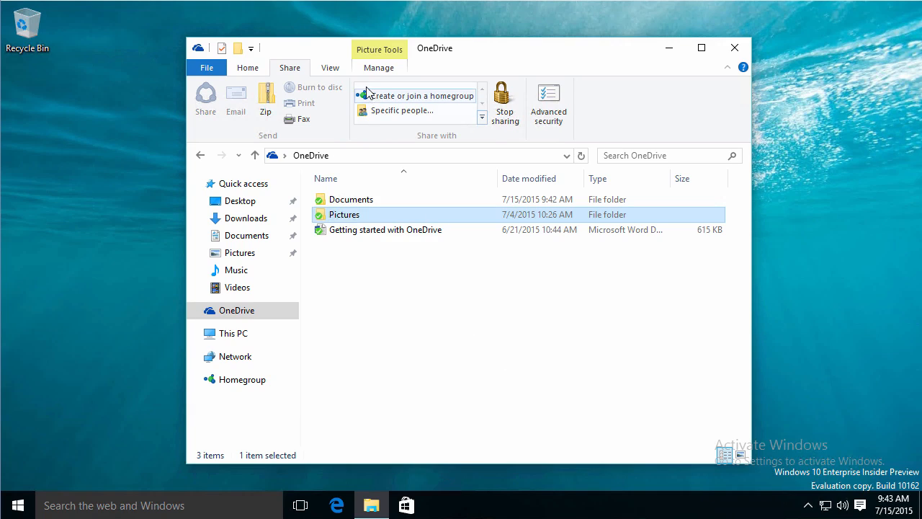
- Reveal the hidden taskbar icons to reach the OneDrive cloud icon
{"action": "left_click", "coordinate": [248, 67]}
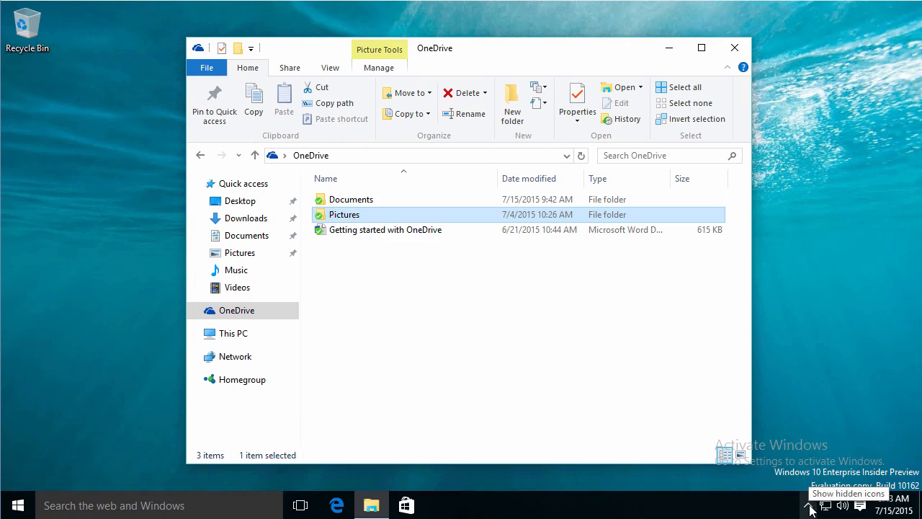
{"action": "mouse_move", "coordinate": [808, 479]}
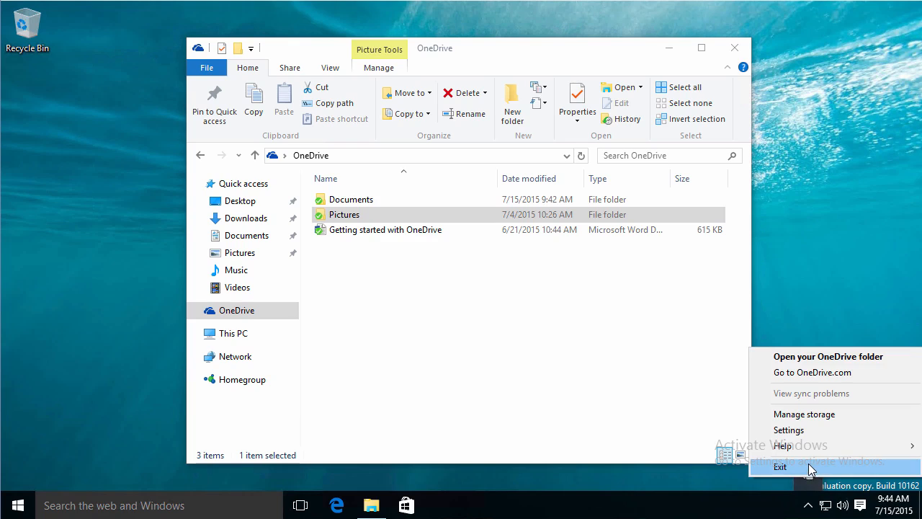
{"action": "mouse_move", "coordinate": [813, 372]}
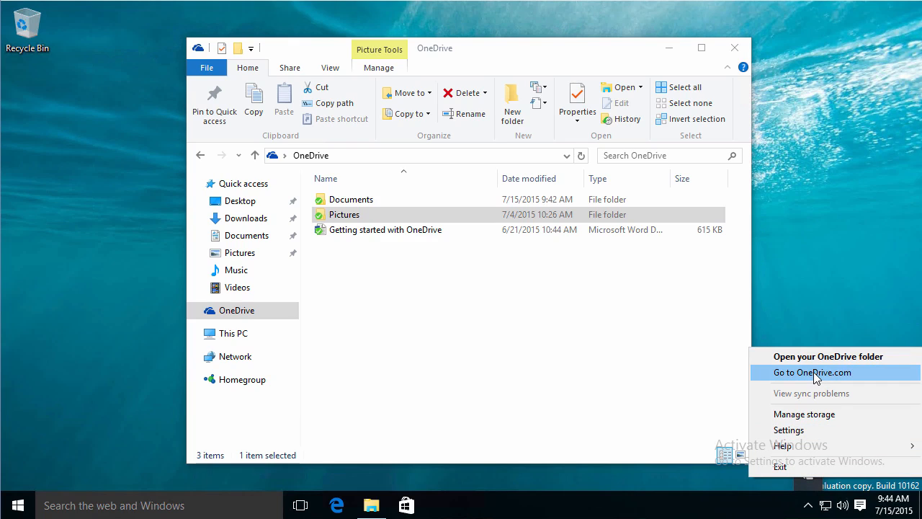
{"action": "mouse_move", "coordinate": [804, 413]}
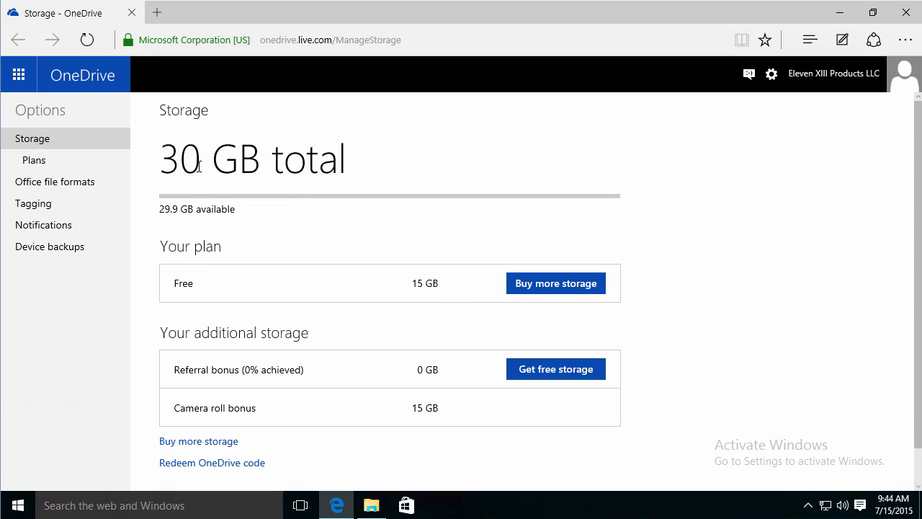
{"action": "mouse_move", "coordinate": [521, 317]}
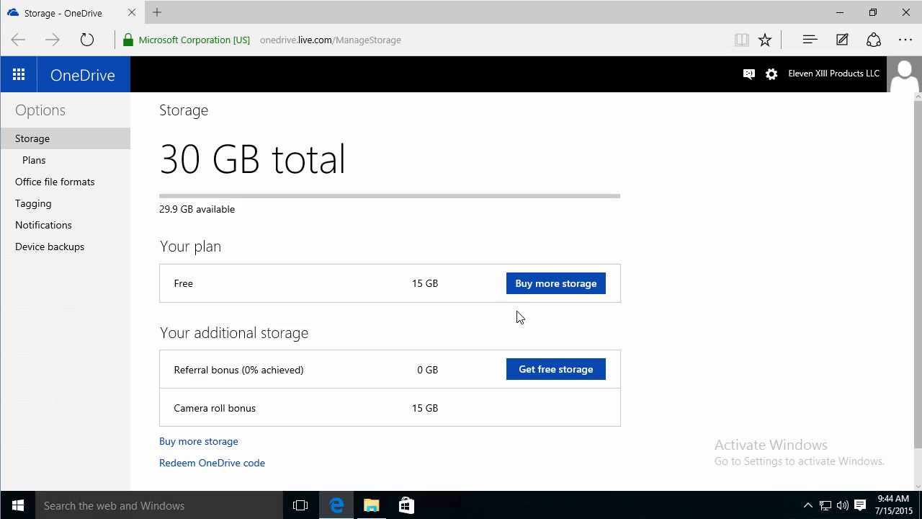
{"action": "mouse_move", "coordinate": [279, 425]}
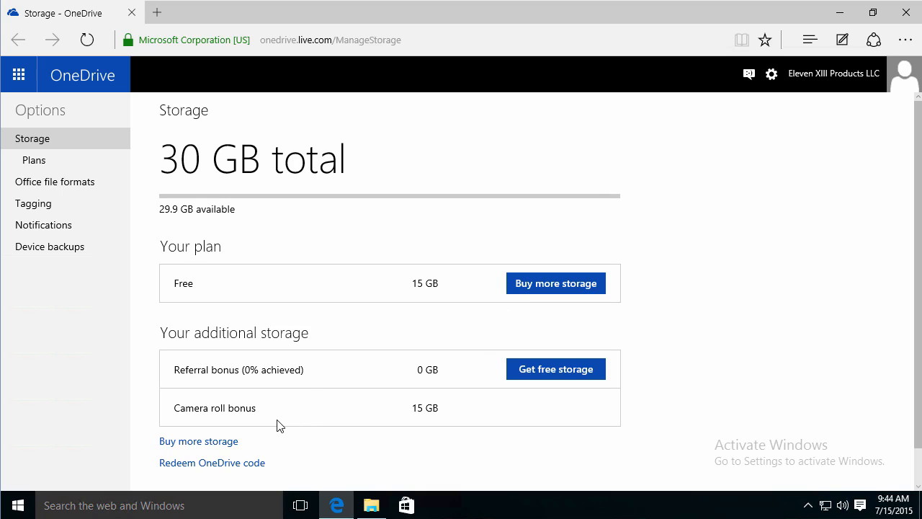
{"action": "mouse_move", "coordinate": [222, 473]}
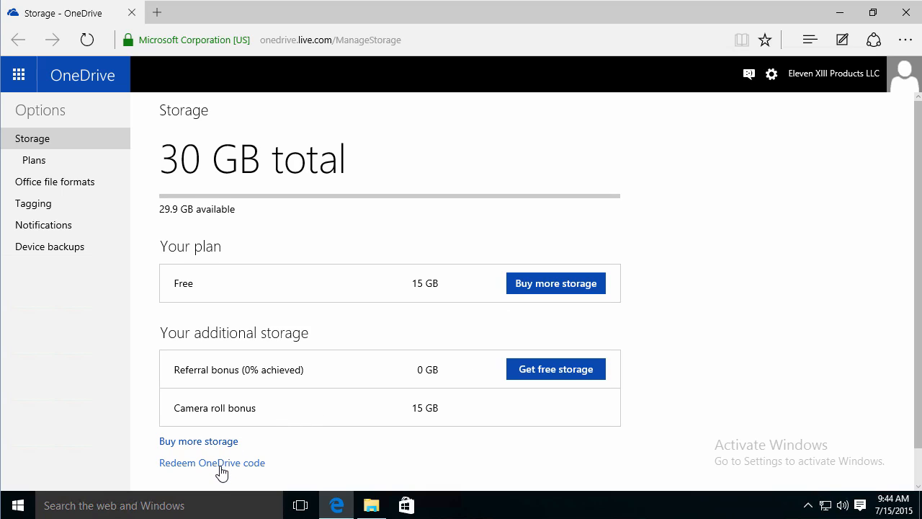
{"action": "mouse_move", "coordinate": [232, 464]}
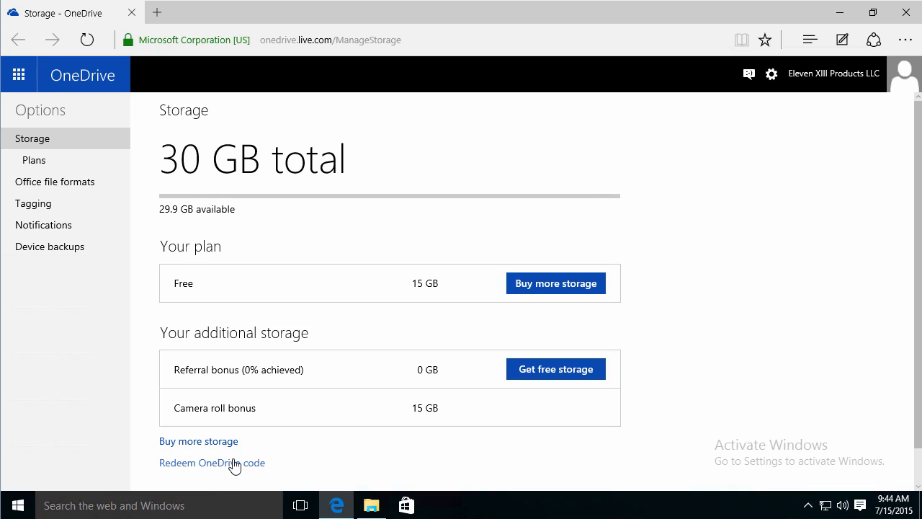
{"action": "mouse_move", "coordinate": [112, 493]}
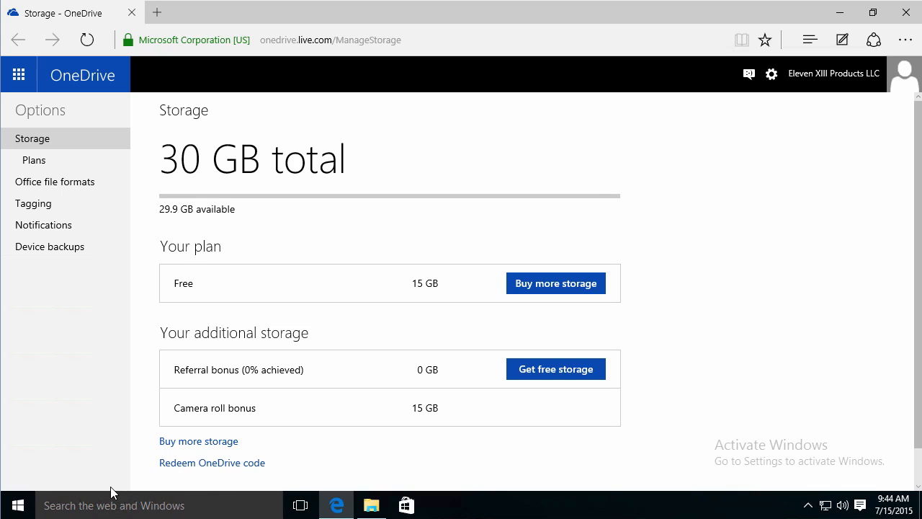
{"action": "mouse_move", "coordinate": [806, 507]}
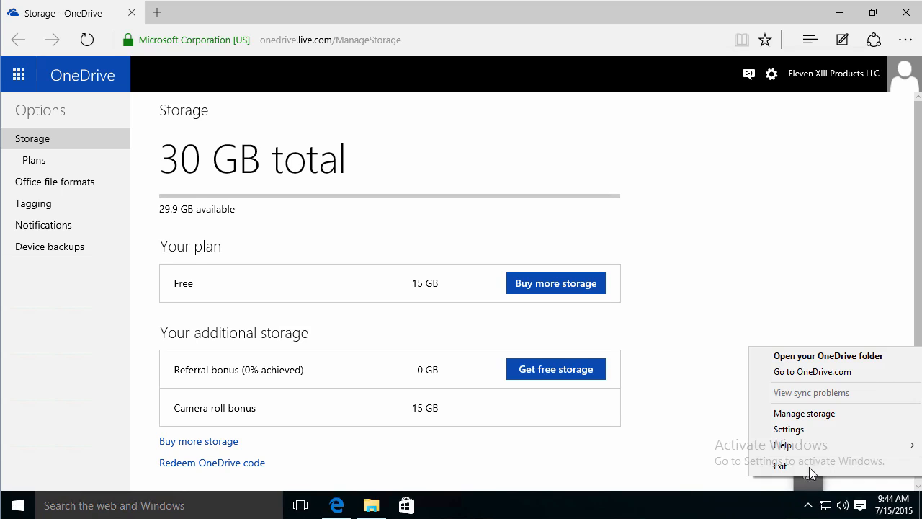
- Bring up the OneDrive client settings window from the tray menu
{"action": "left_click", "coordinate": [790, 430]}
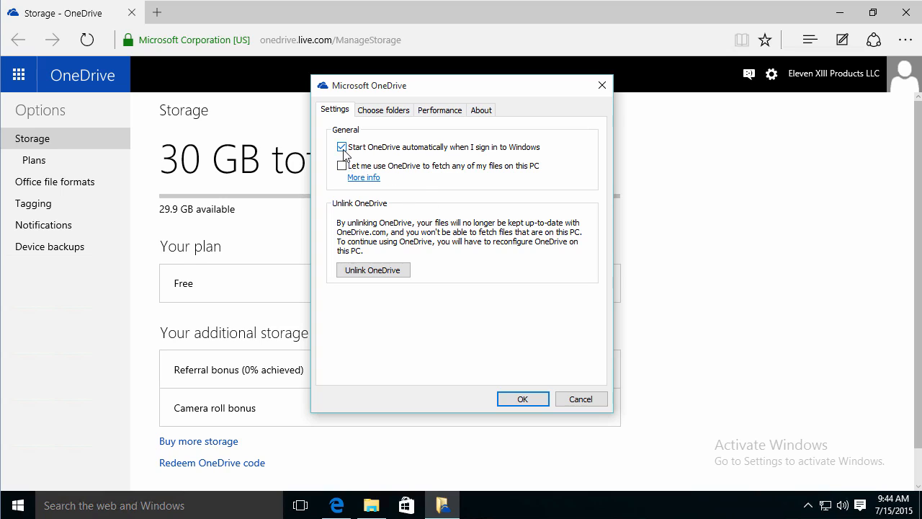
{"action": "mouse_move", "coordinate": [541, 157]}
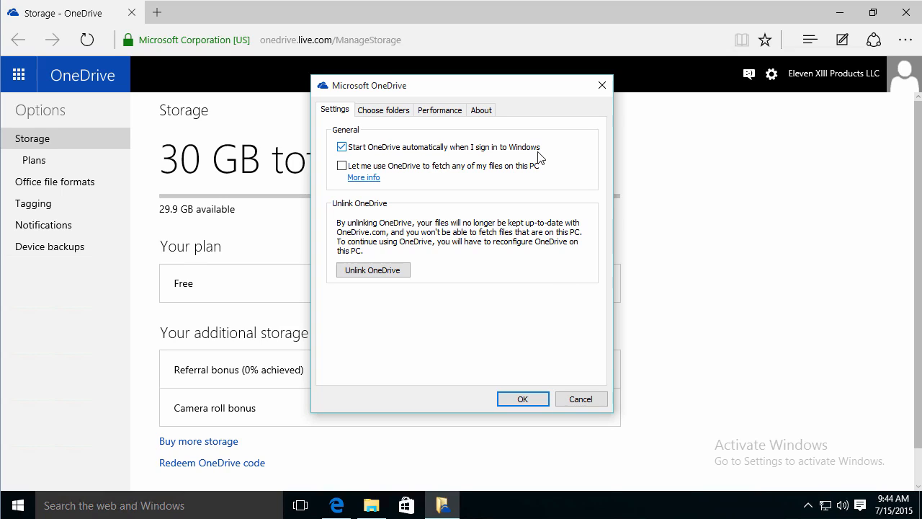
{"action": "mouse_move", "coordinate": [363, 179]}
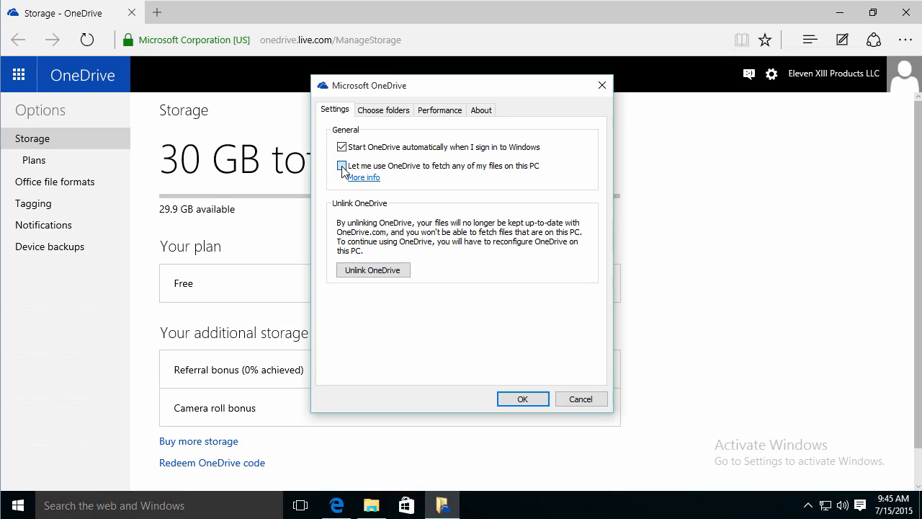
- Enable fetching files from this PC and return to the OneDrive Storage page
{"action": "left_click", "coordinate": [342, 166]}
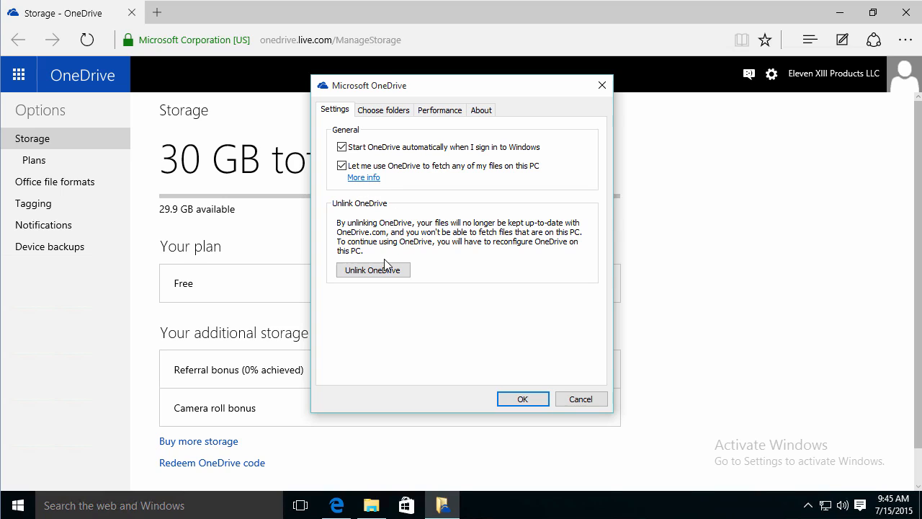
{"action": "mouse_move", "coordinate": [355, 198]}
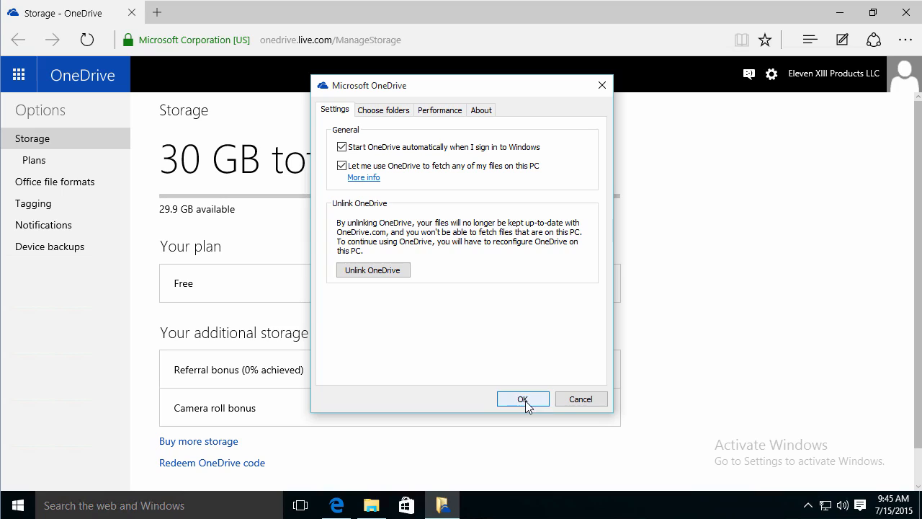
{"action": "left_click", "coordinate": [522, 399]}
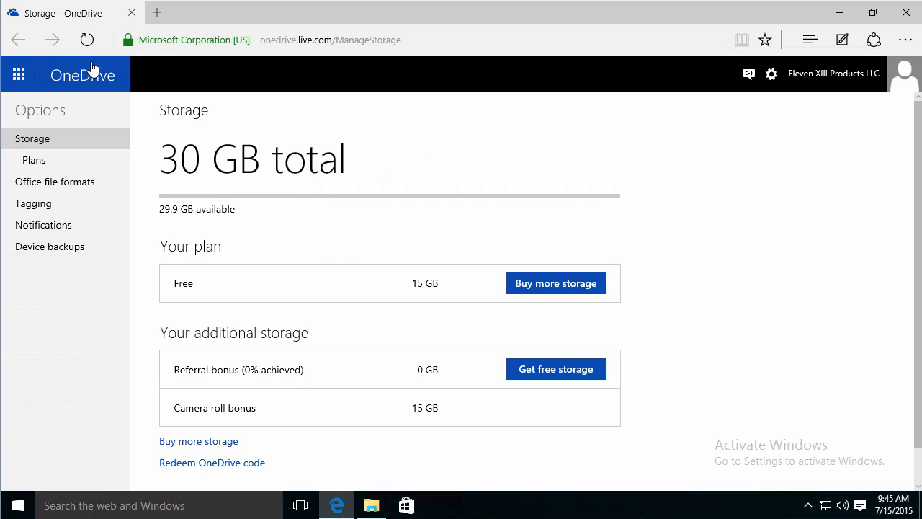
- Browse PC WIN-NNFNM8NPH7T's Favorites, Libraries and This PC drives on OneDrive web
{"action": "left_click", "coordinate": [87, 40]}
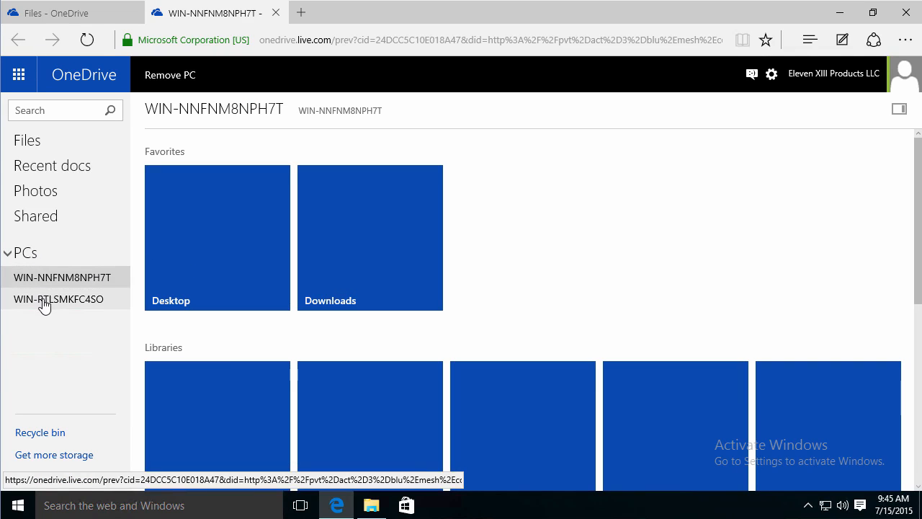
{"action": "mouse_move", "coordinate": [121, 309]}
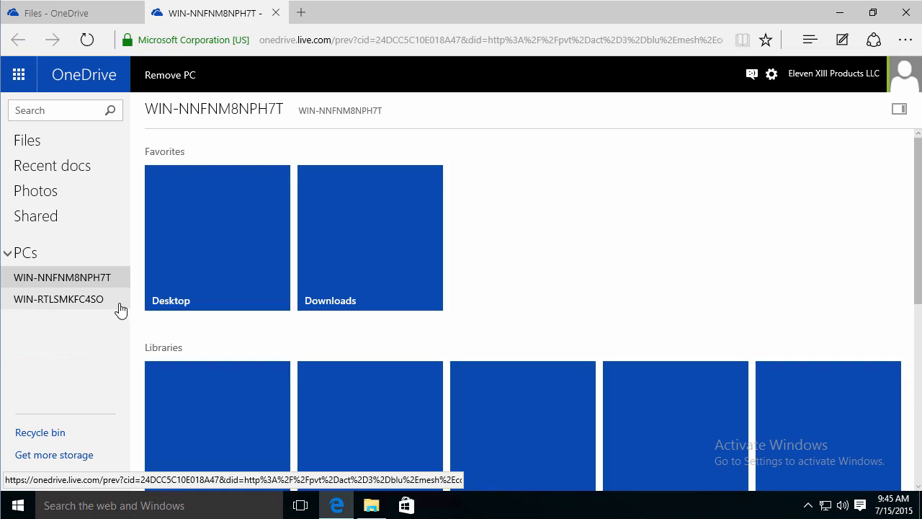
{"action": "scroll", "scroll_direction": "down", "scroll_amount": 3}
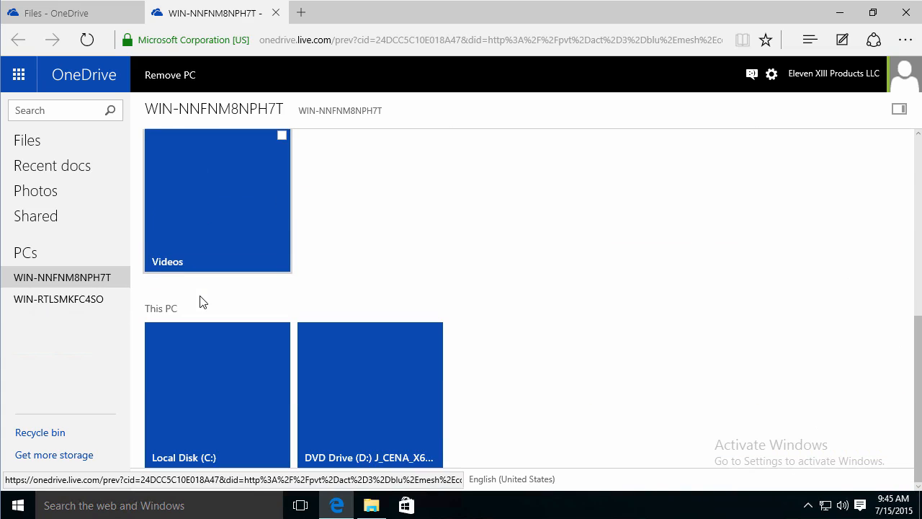
{"action": "mouse_move", "coordinate": [204, 395]}
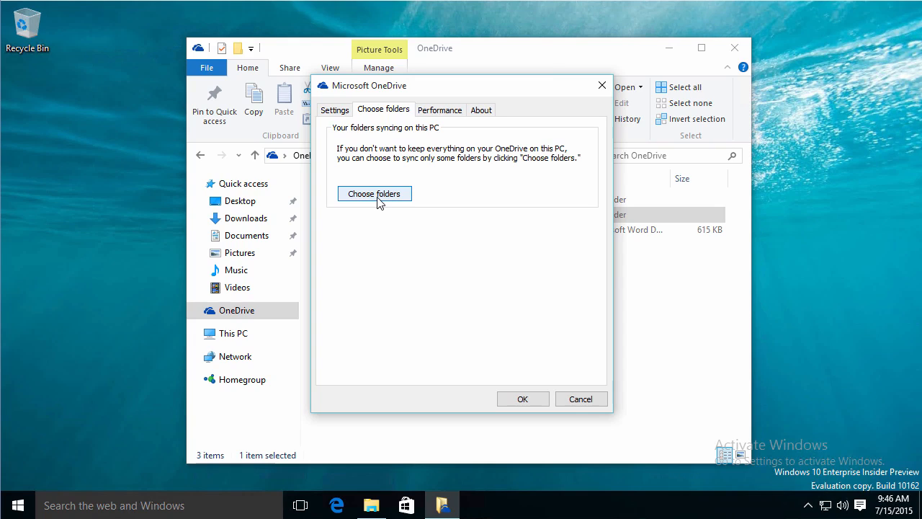
- Exclude 'Files not in a folder' so only Documents and Pictures sync, then view Performance options
{"action": "left_click", "coordinate": [375, 194]}
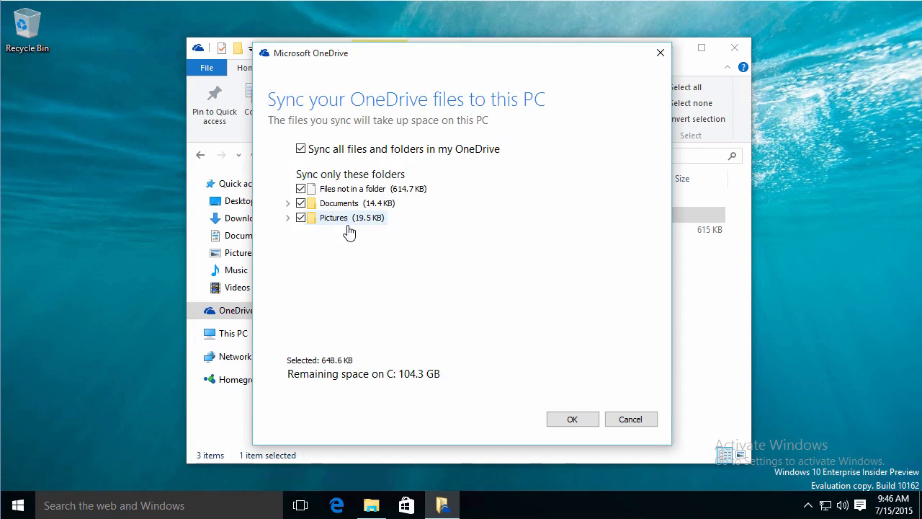
{"action": "mouse_move", "coordinate": [363, 193]}
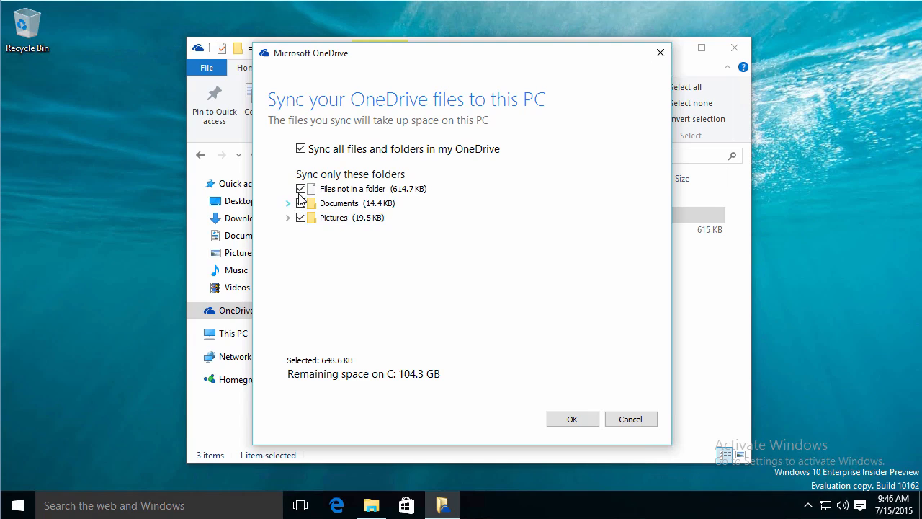
{"action": "left_click", "coordinate": [300, 201]}
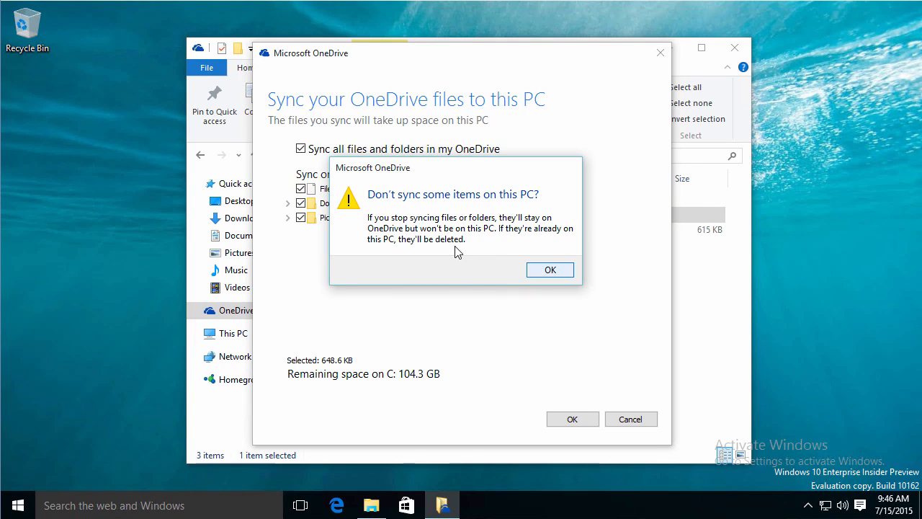
{"action": "mouse_move", "coordinate": [478, 263]}
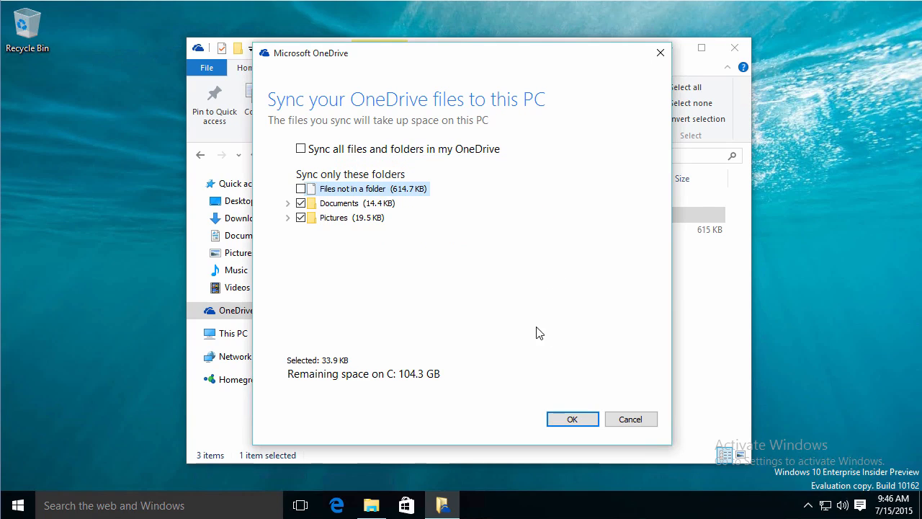
{"action": "left_click", "coordinate": [572, 418]}
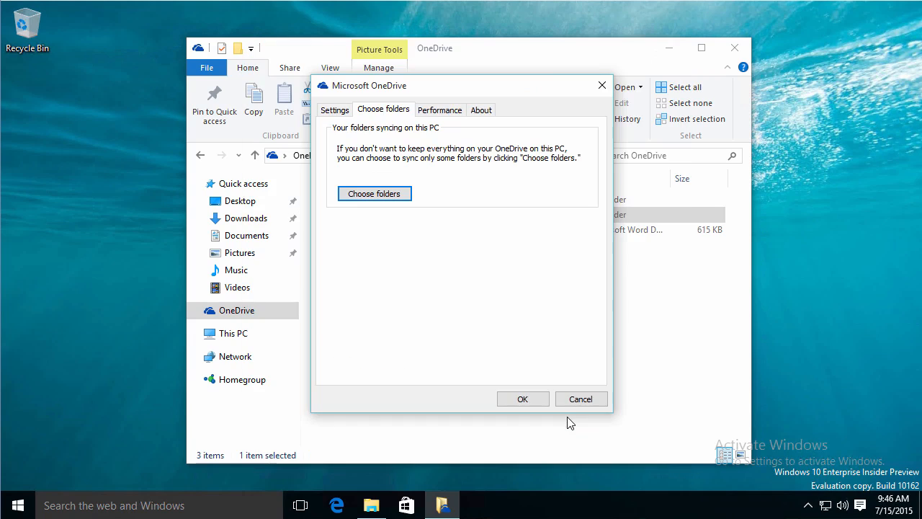
{"action": "left_click", "coordinate": [439, 110]}
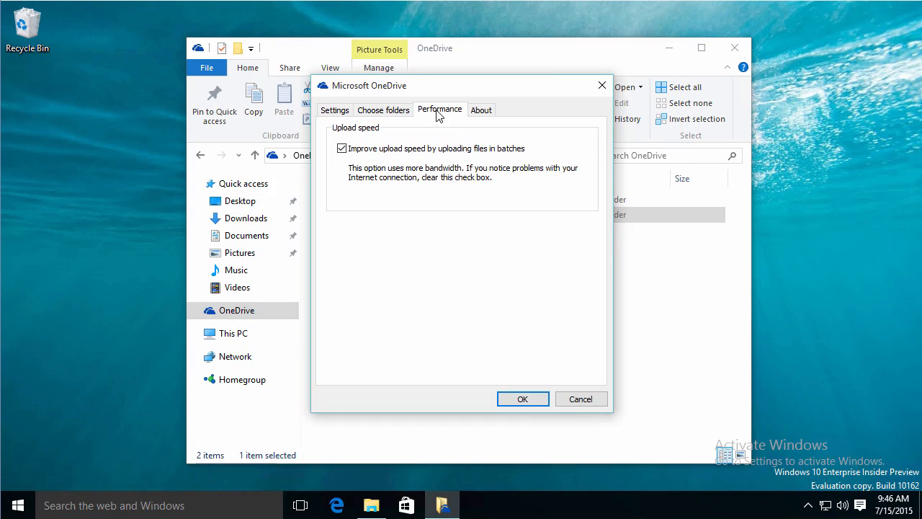
{"action": "mouse_move", "coordinate": [345, 160]}
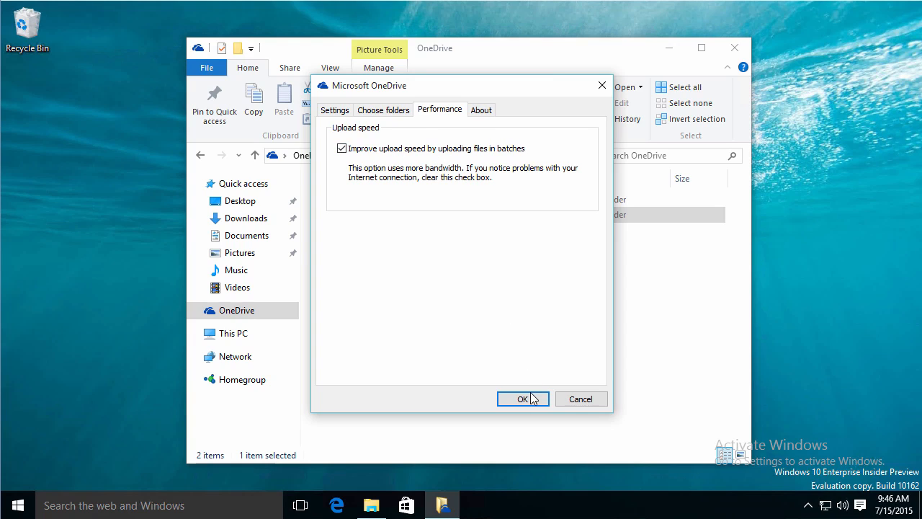
- Save the sync settings and view the OneDrive.com Files page with the getting-started document online
{"action": "left_click", "coordinate": [521, 397]}
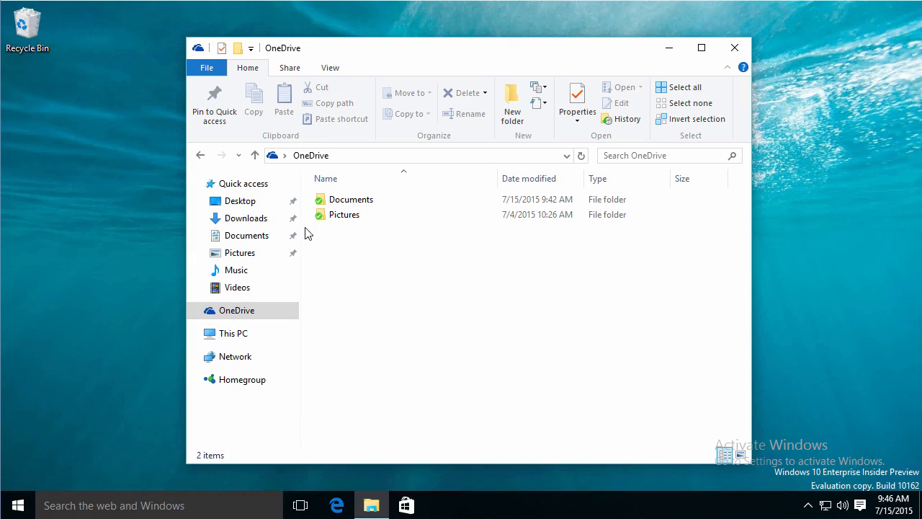
{"action": "mouse_move", "coordinate": [334, 237]}
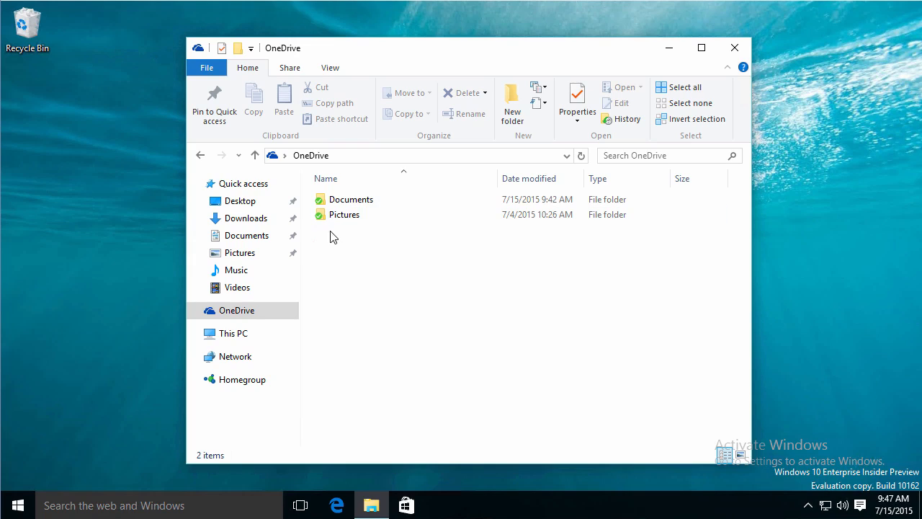
{"action": "mouse_move", "coordinate": [349, 248]}
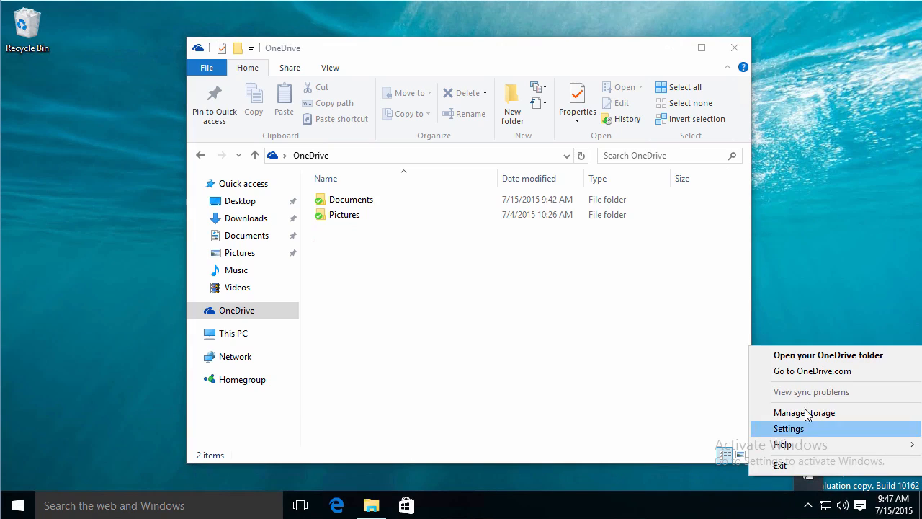
{"action": "left_click", "coordinate": [813, 370]}
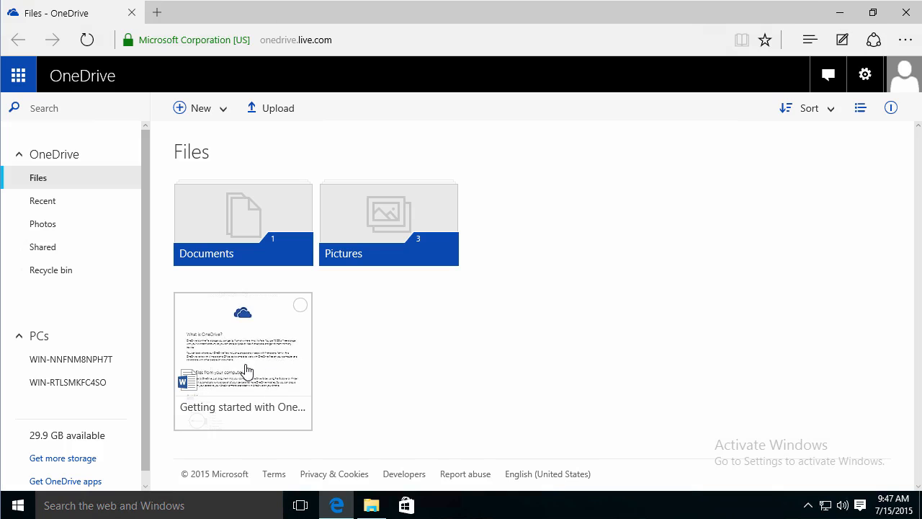
{"action": "mouse_move", "coordinate": [260, 377]}
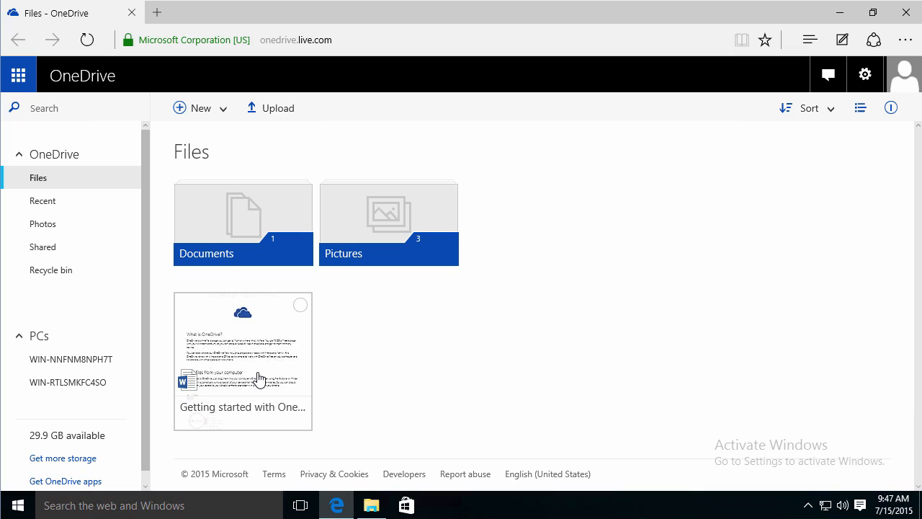
{"action": "mouse_move", "coordinate": [262, 360]}
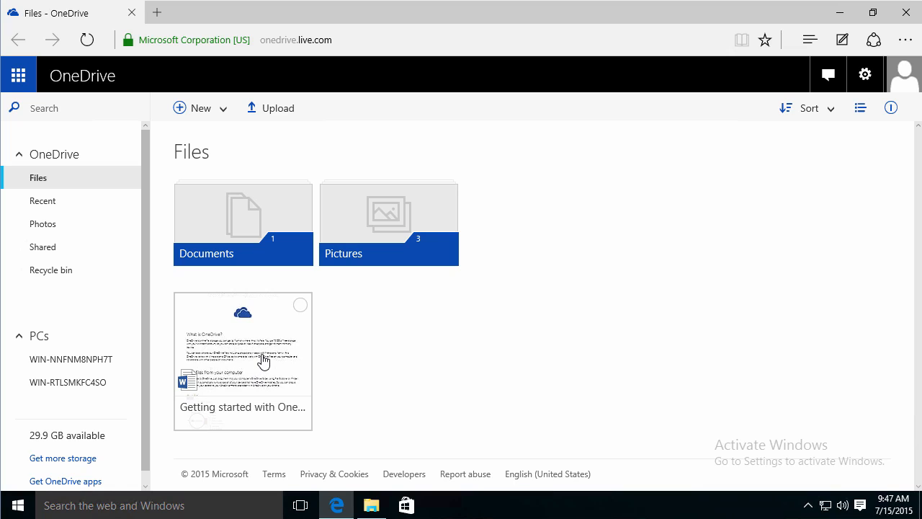
{"action": "mouse_move", "coordinate": [269, 358]}
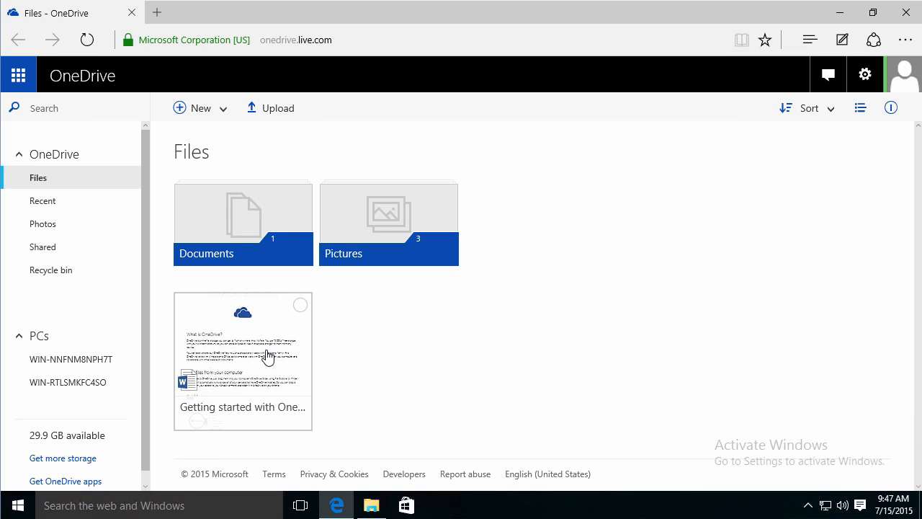
{"action": "mouse_move", "coordinate": [51, 270]}
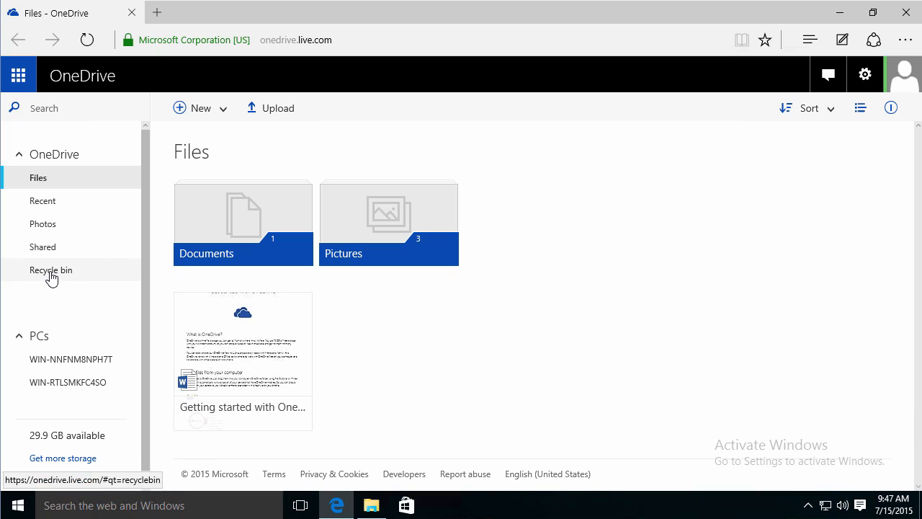
{"action": "mouse_move", "coordinate": [259, 334]}
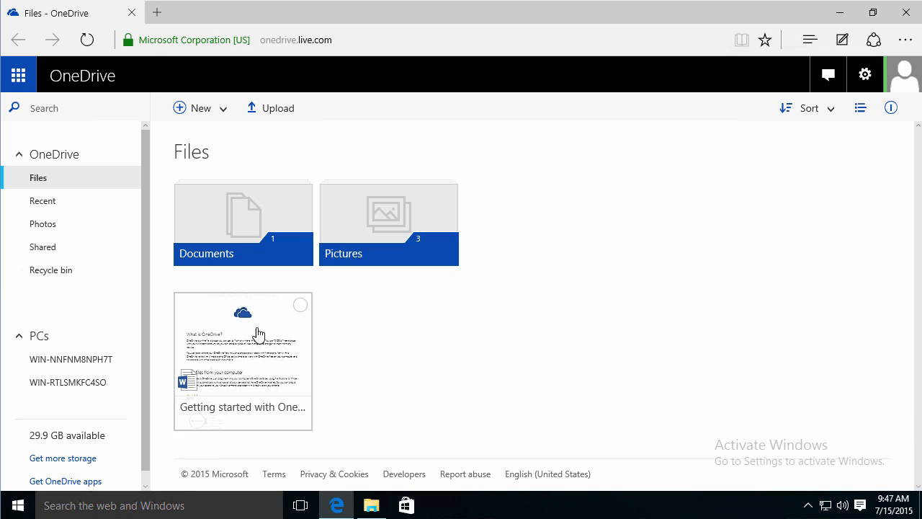
{"action": "mouse_move", "coordinate": [276, 352]}
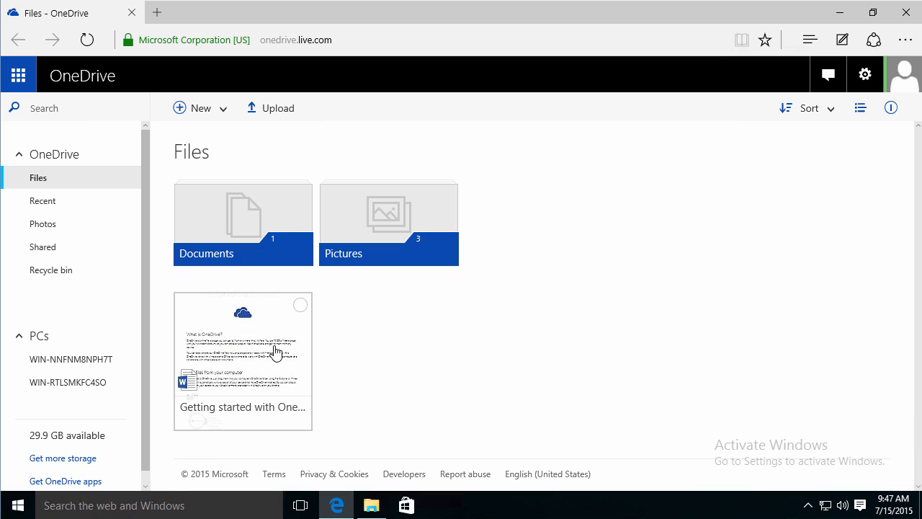
{"action": "mouse_move", "coordinate": [75, 298]}
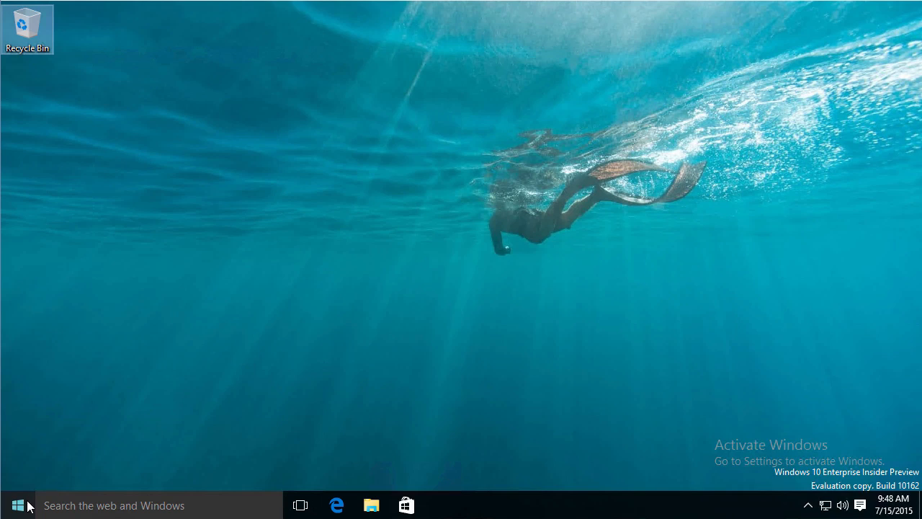
{"action": "mouse_move", "coordinate": [352, 479]}
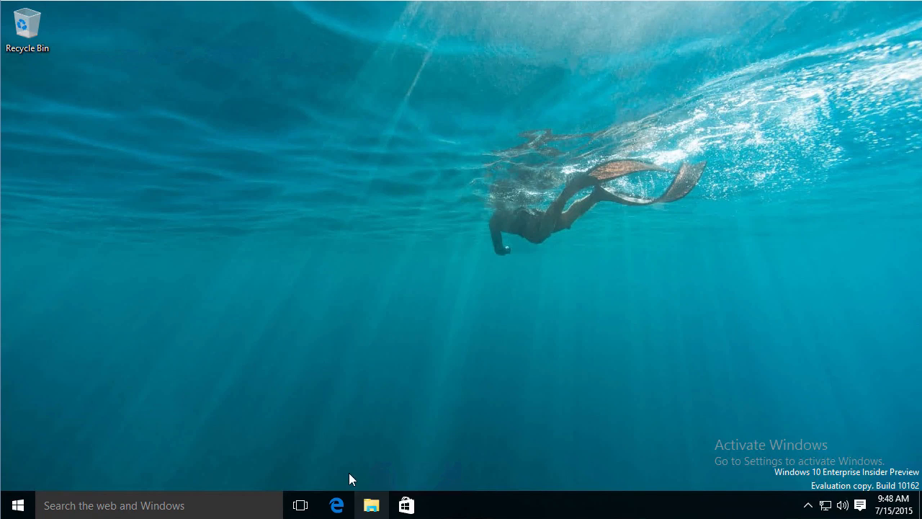
- Search Start for 'one' to reach the OneDrive folder and show the tray icon's quick actions
{"action": "left_click", "coordinate": [372, 504]}
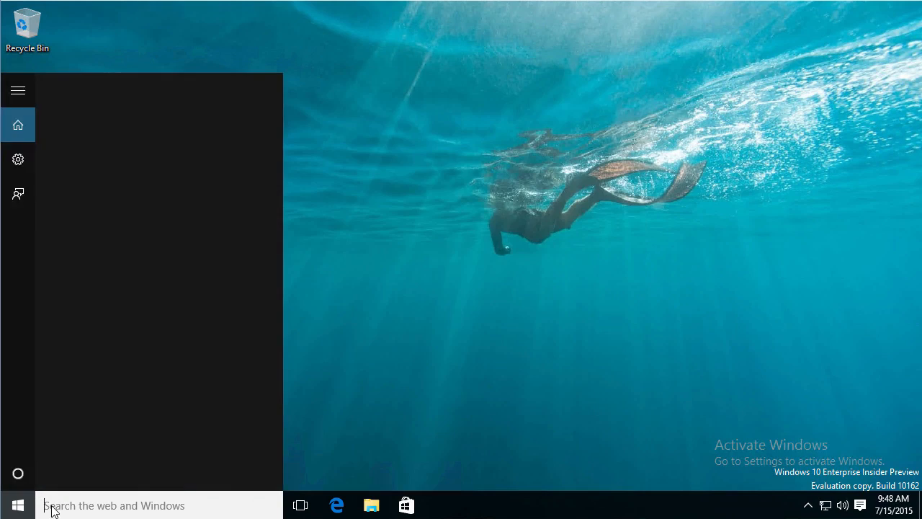
{"action": "type", "text": "one"}
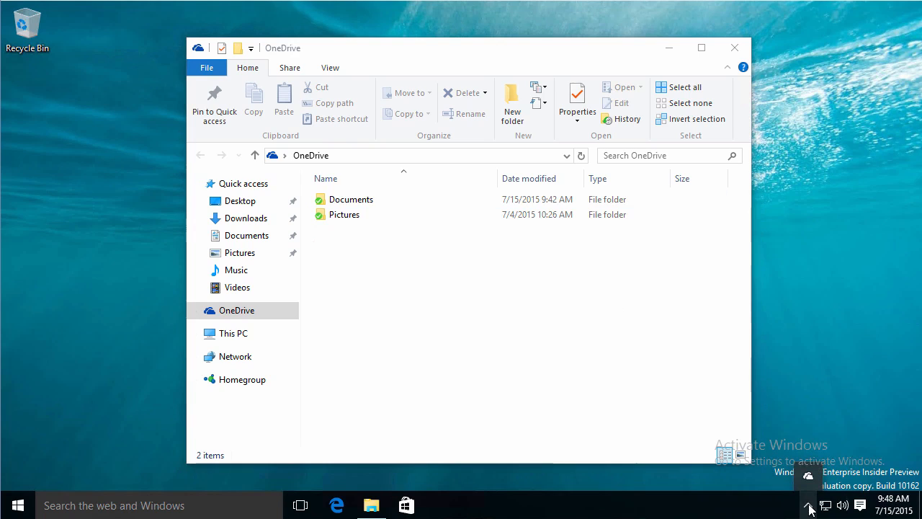
{"action": "left_click", "coordinate": [808, 504]}
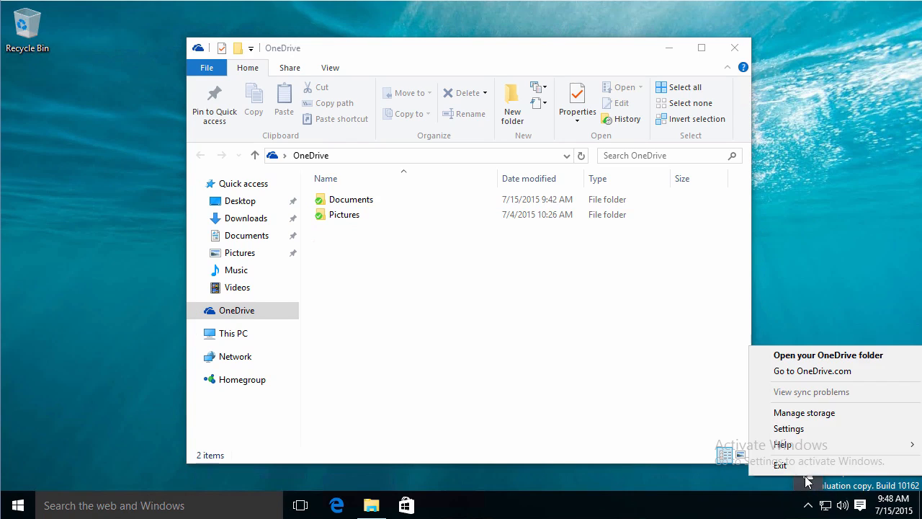
{"action": "mouse_move", "coordinate": [806, 363]}
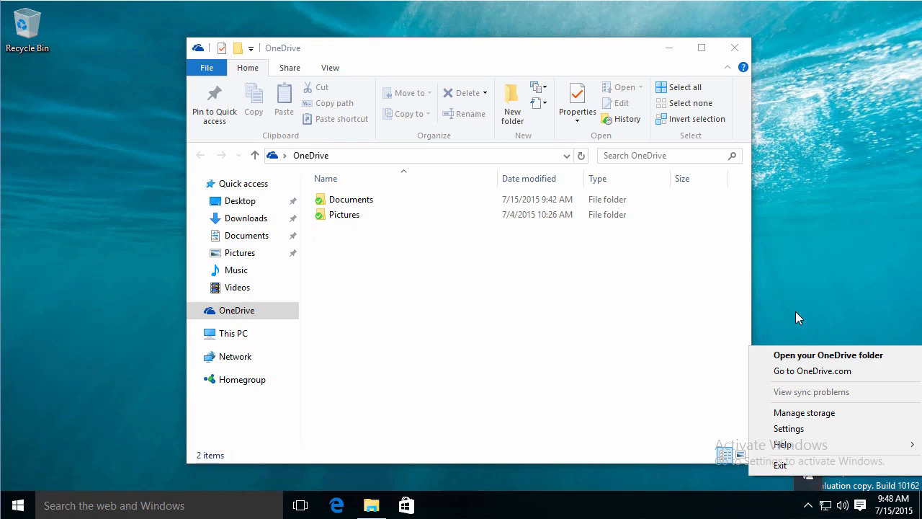
{"action": "left_click", "coordinate": [735, 48]}
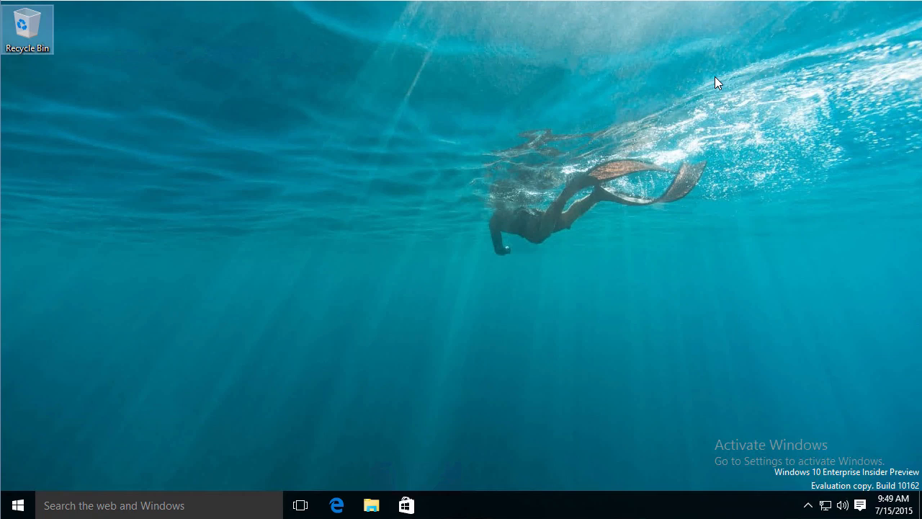
- Reopen the OneDrive folder in File Explorer, showing only Documents and Pictures
{"action": "left_click", "coordinate": [372, 505]}
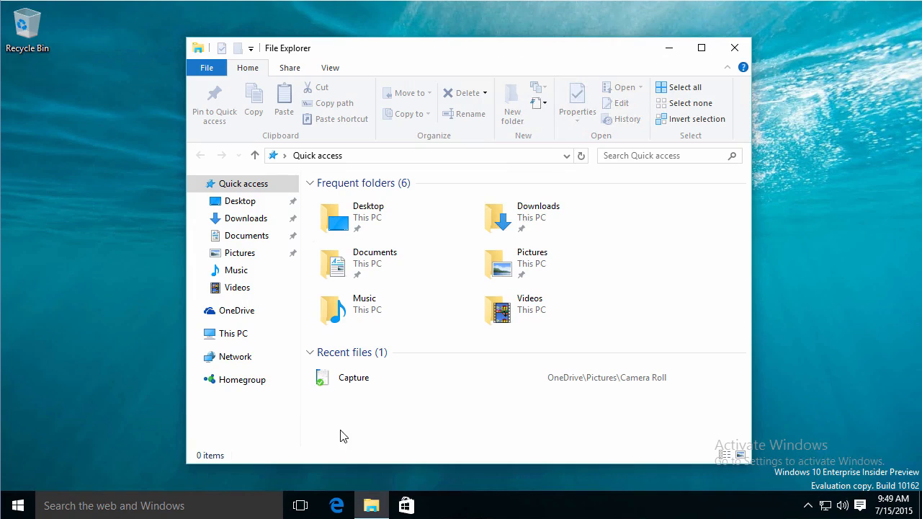
{"action": "left_click", "coordinate": [236, 310]}
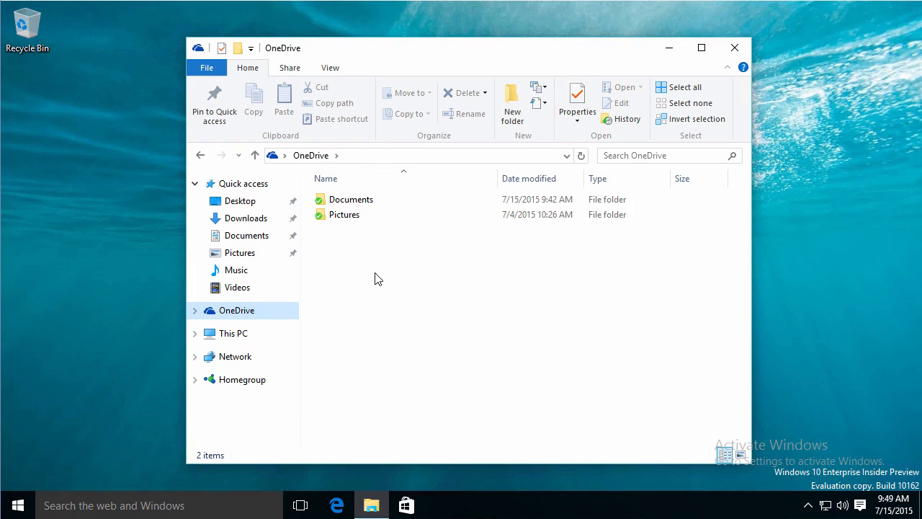